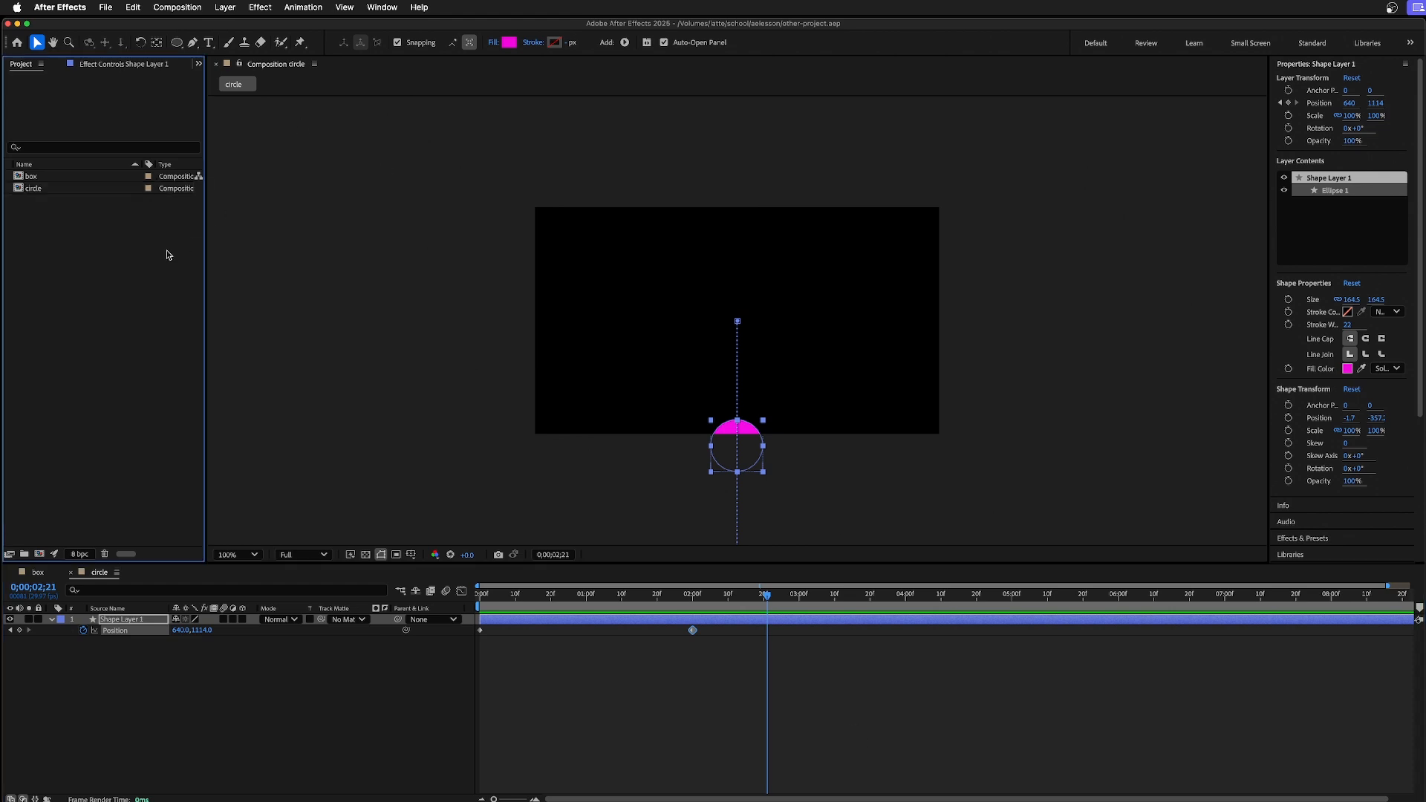
# Draw a pink ellipse and pre-compose its shape layer into Comp 1, moving all attributes
pyautogui.click(177, 41)
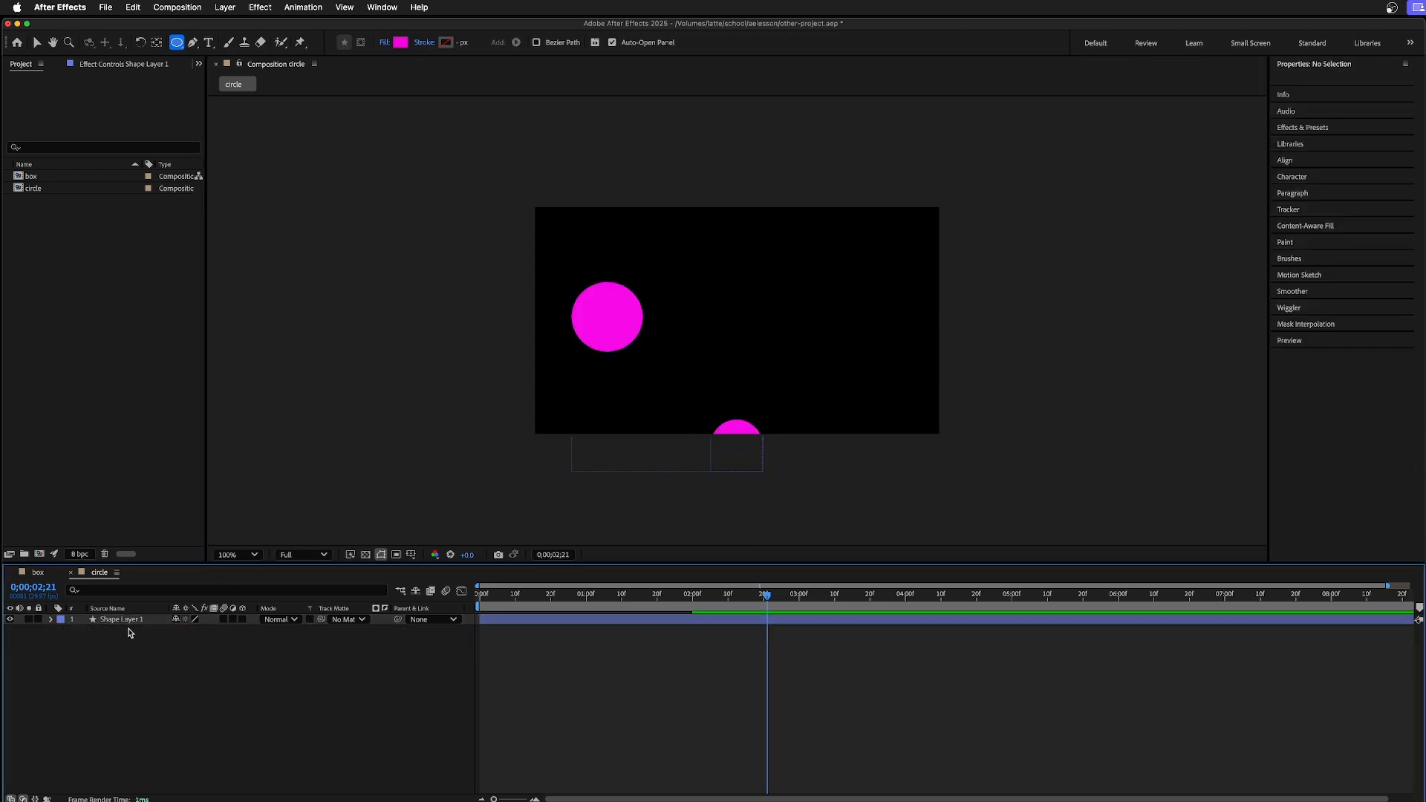
pyautogui.rightClick(119, 619)
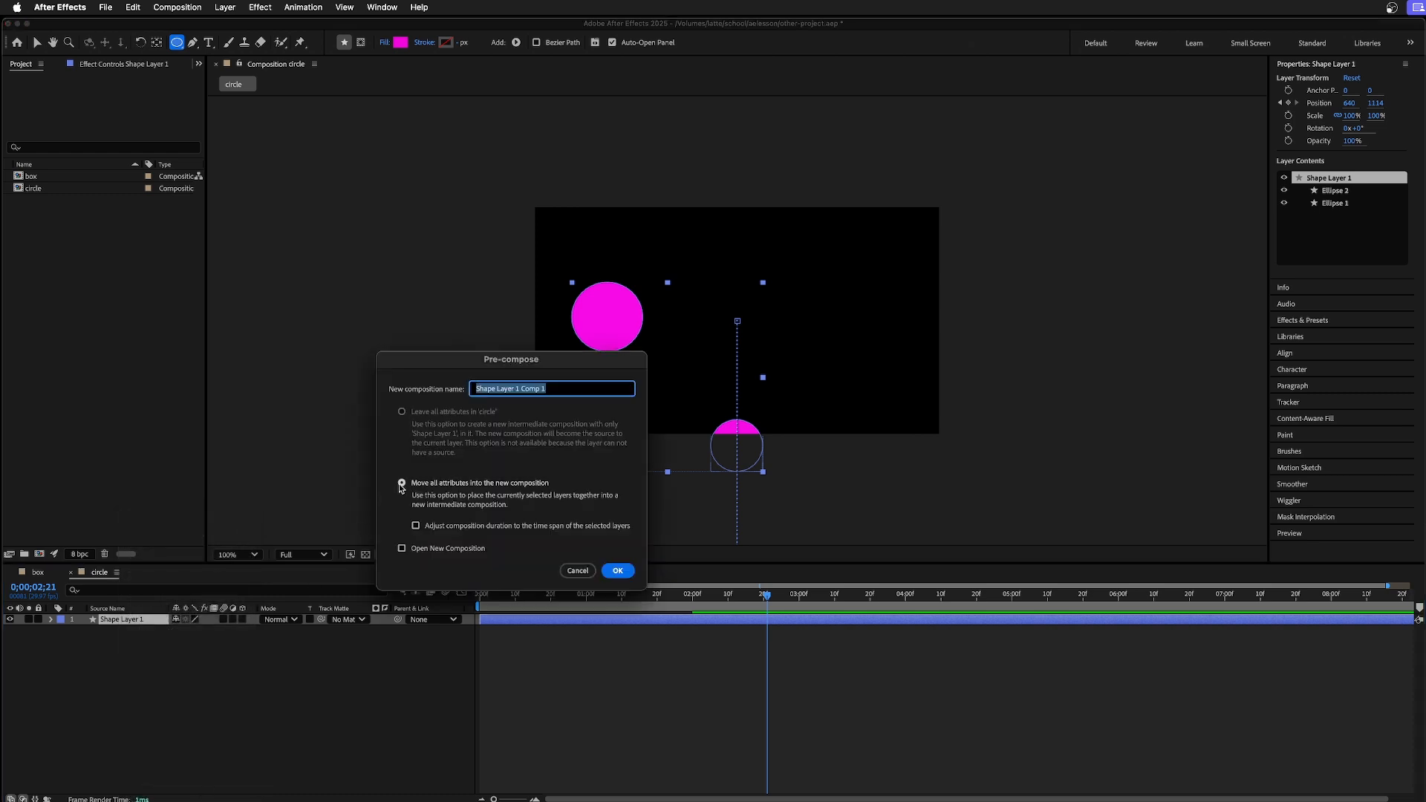
pyautogui.click(616, 570)
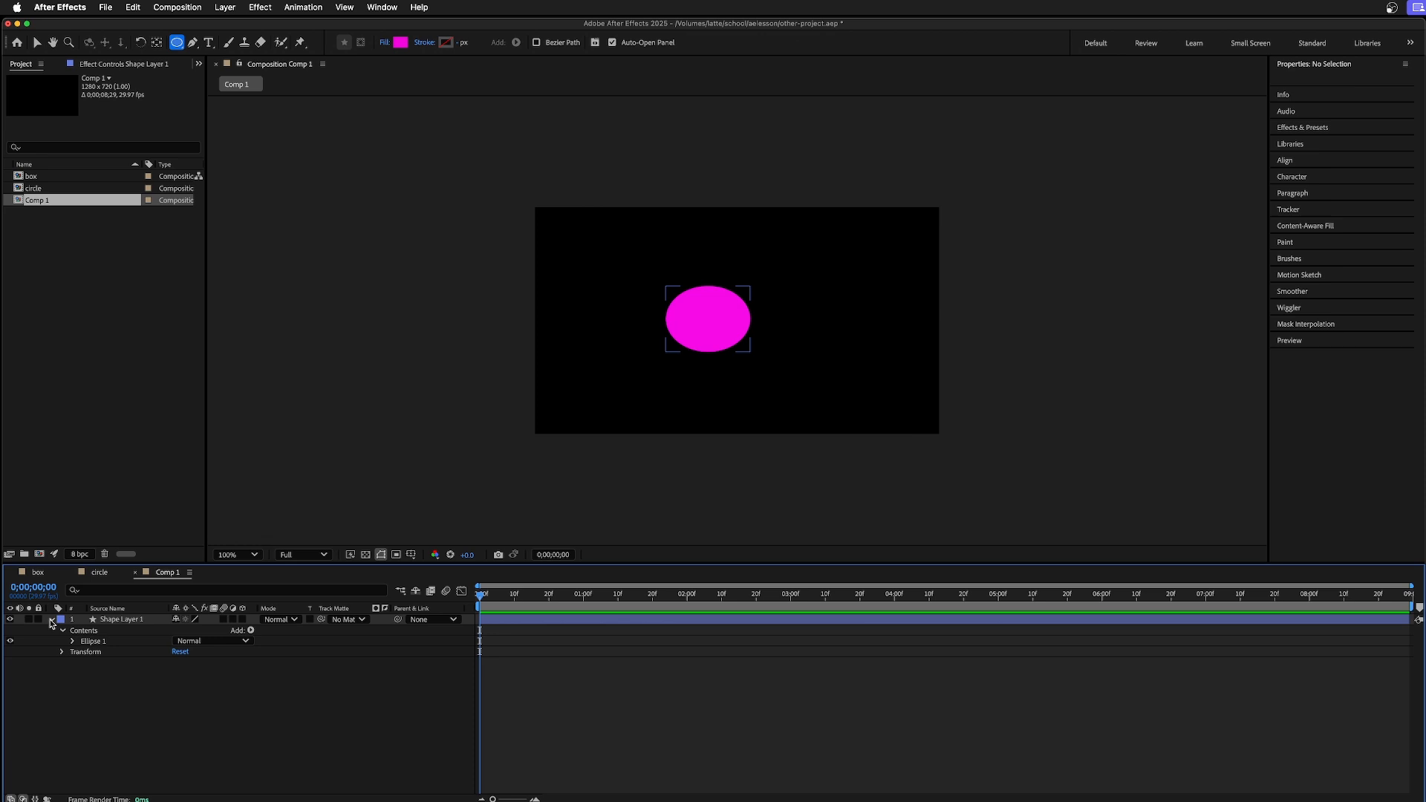
# Collapse the shape layer and undo the pre-compose and extra circle
pyautogui.click(52, 619)
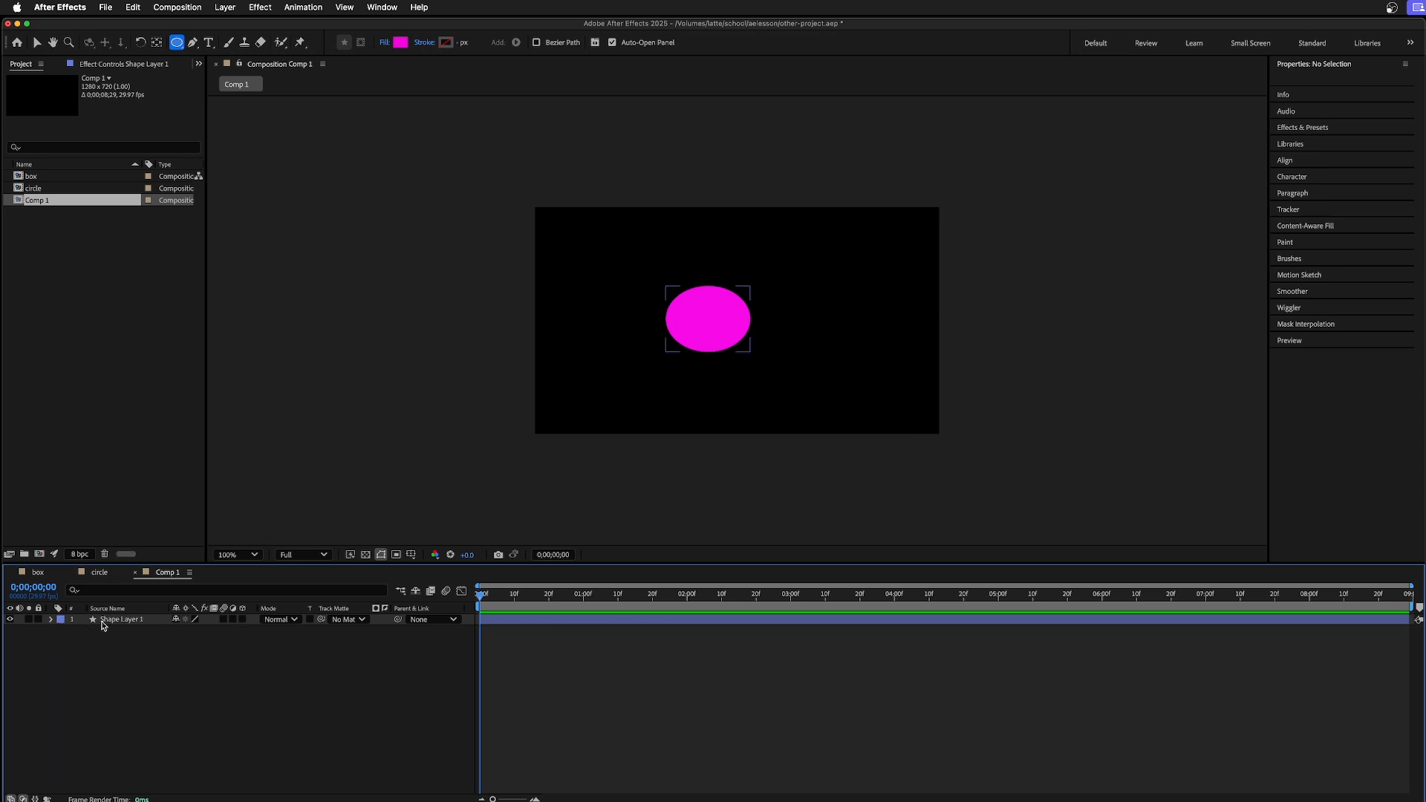
pyautogui.press('Delete')
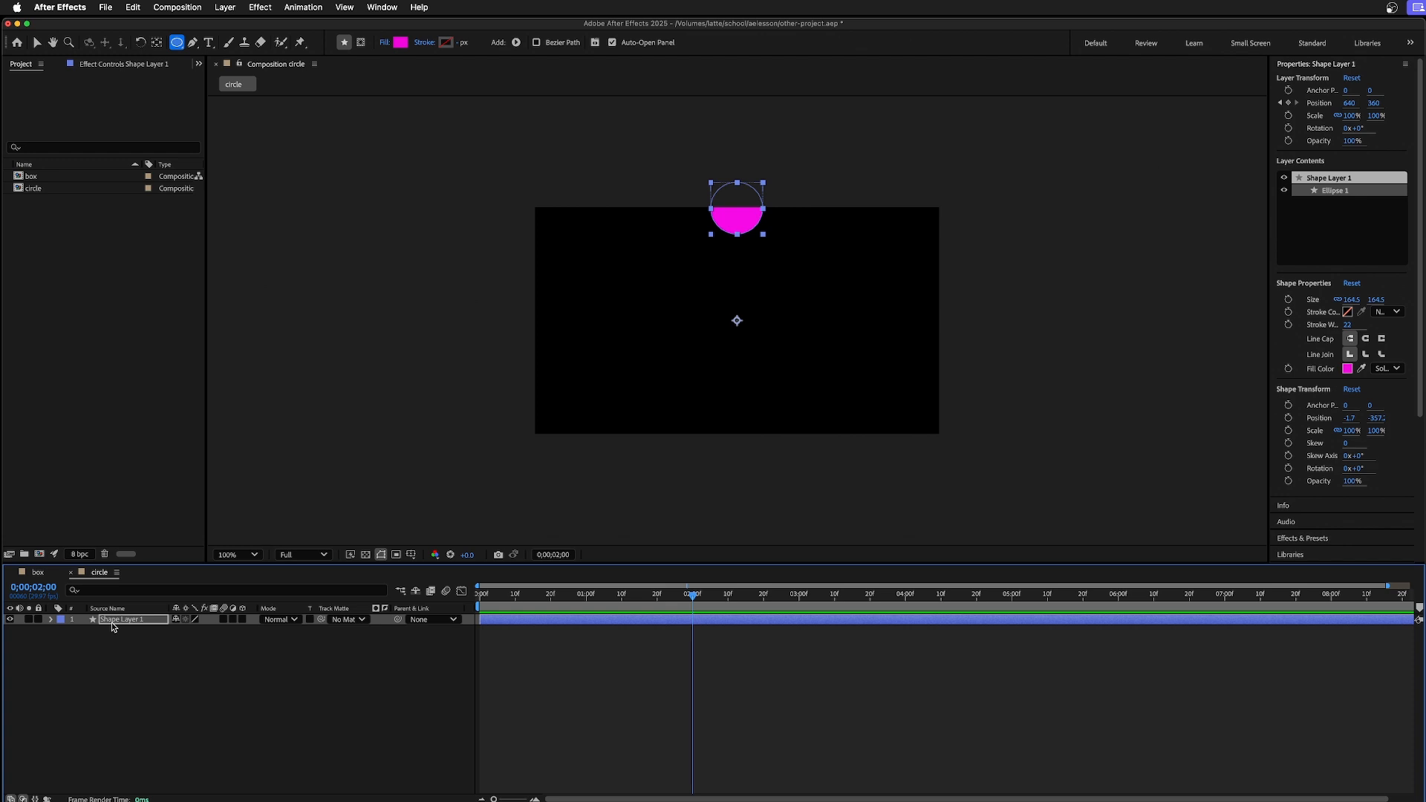
pyautogui.moveTo(123, 664)
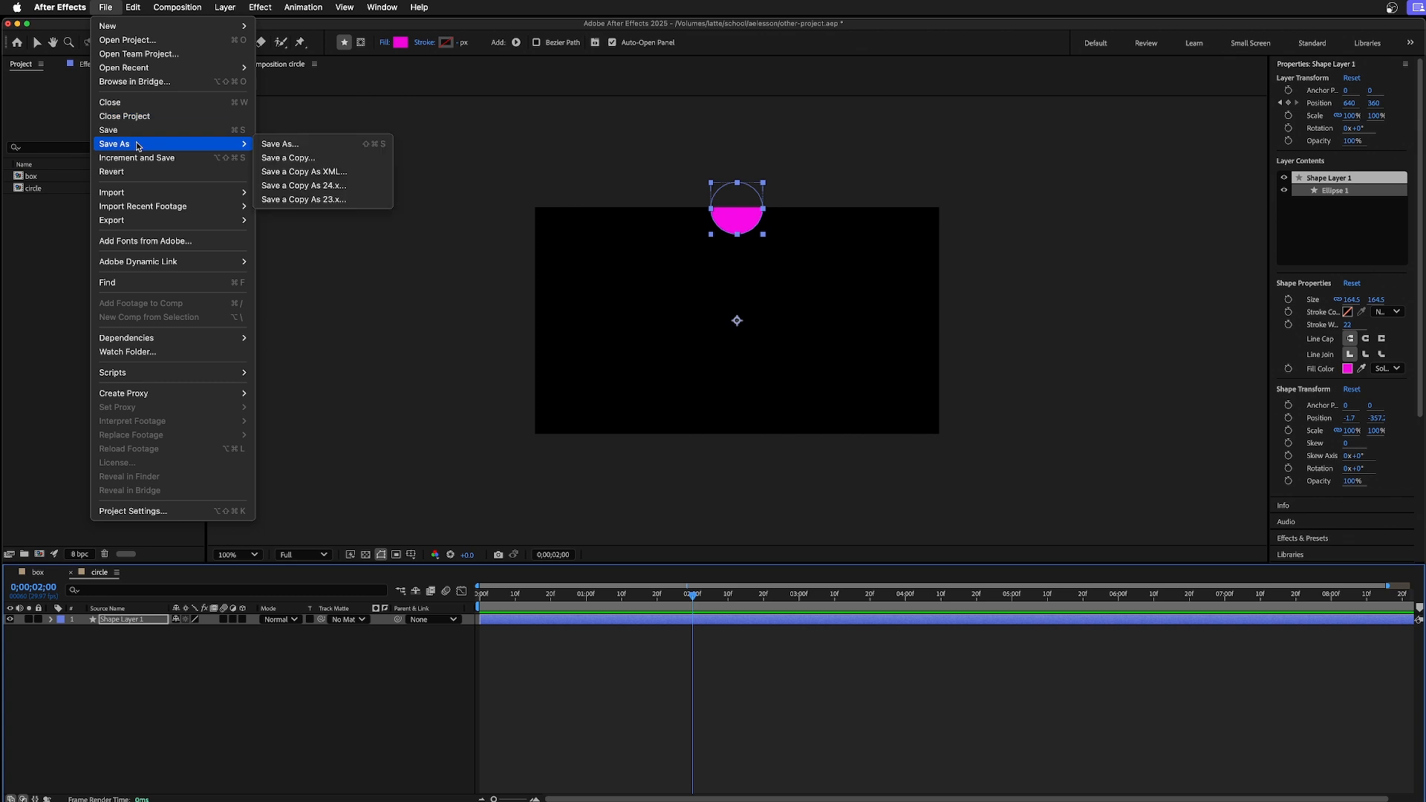
pyautogui.moveTo(134, 81)
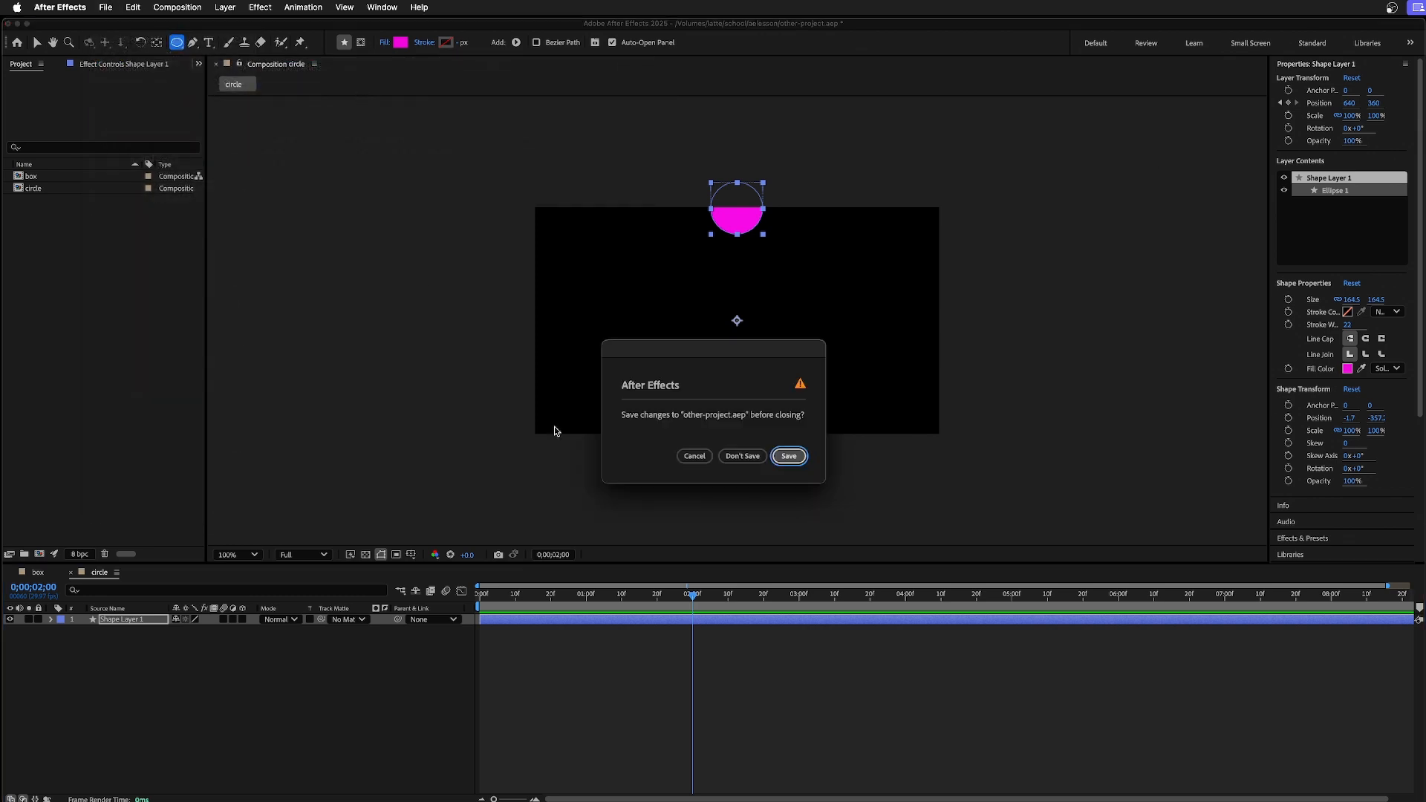
# Close other-project without saving and import other-project.aep into the final project
pyautogui.click(741, 456)
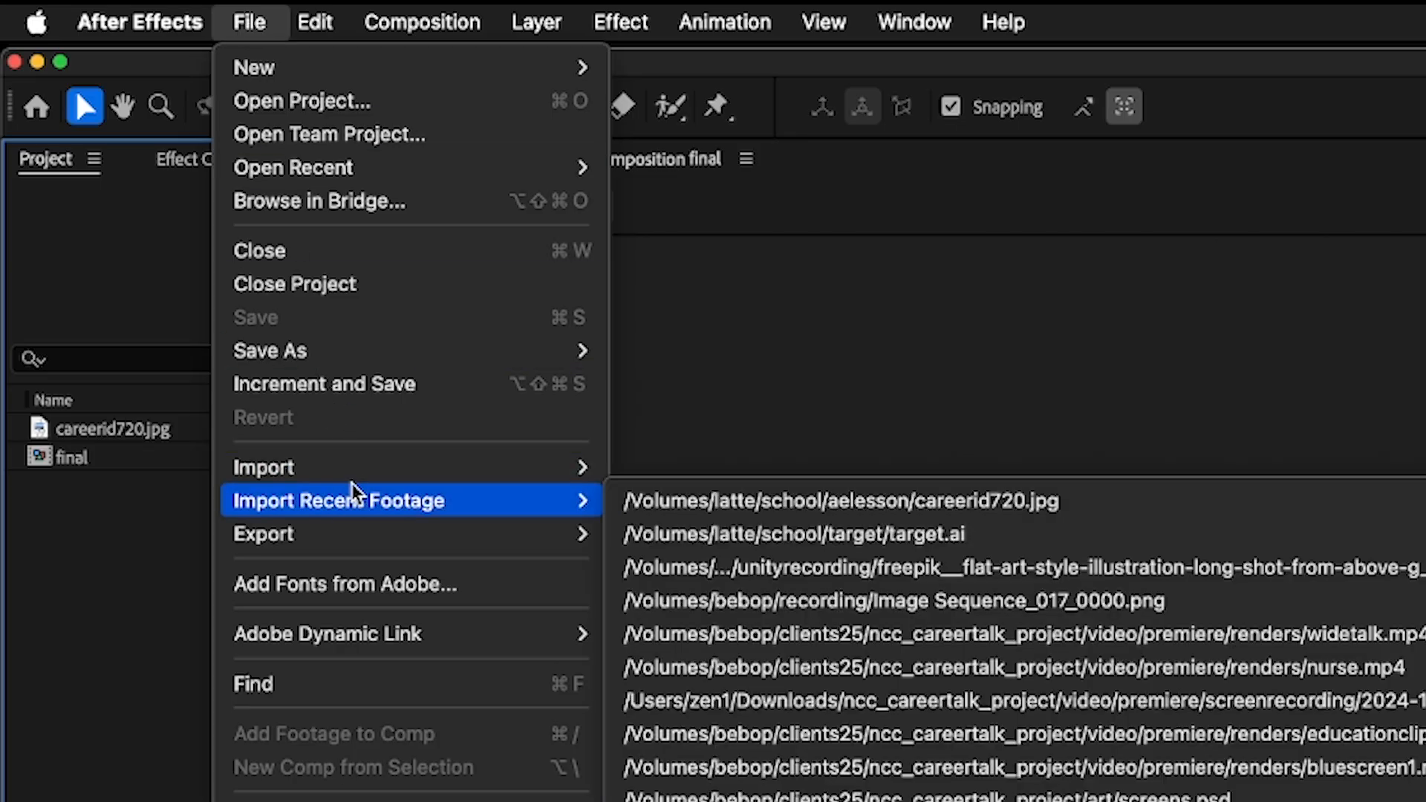
pyautogui.click(265, 467)
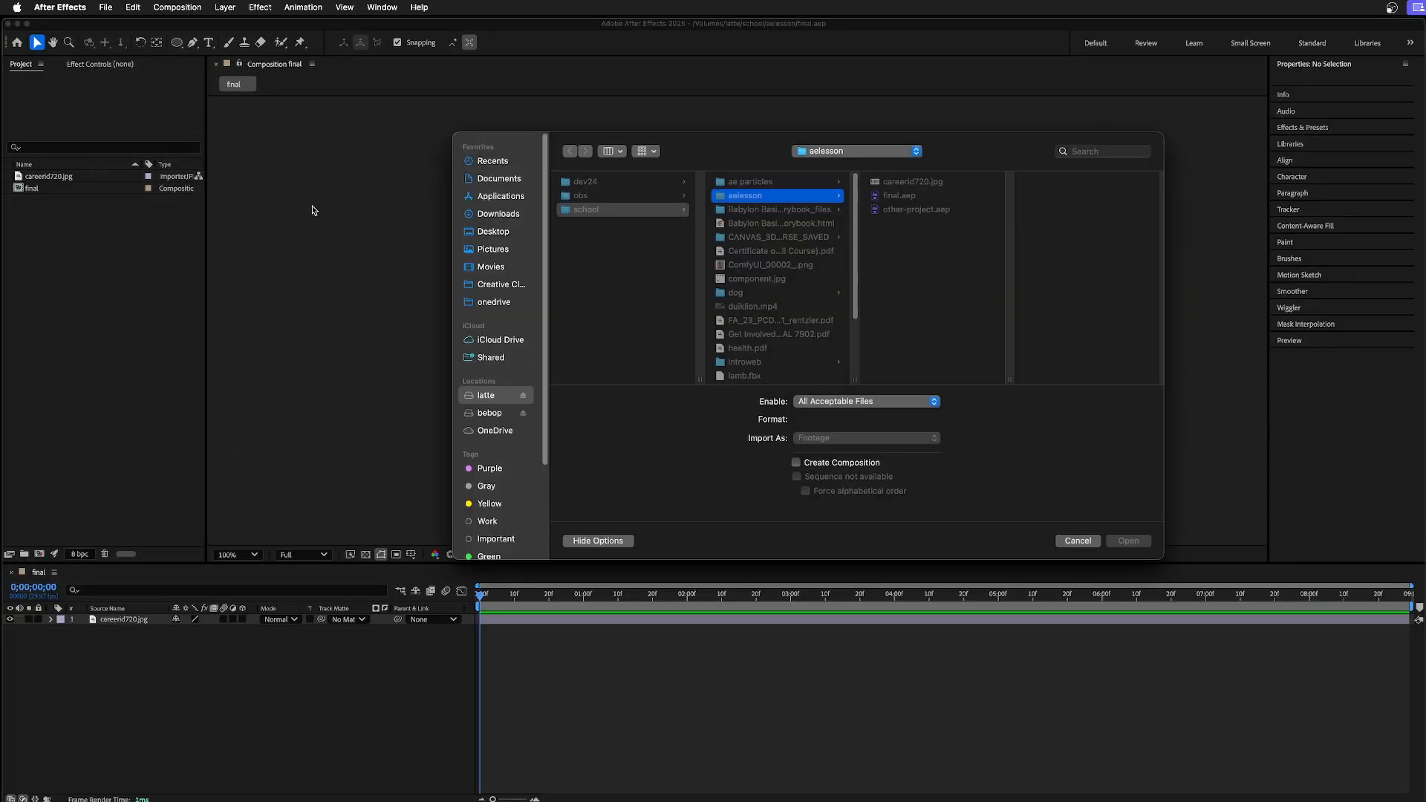
pyautogui.click(916, 209)
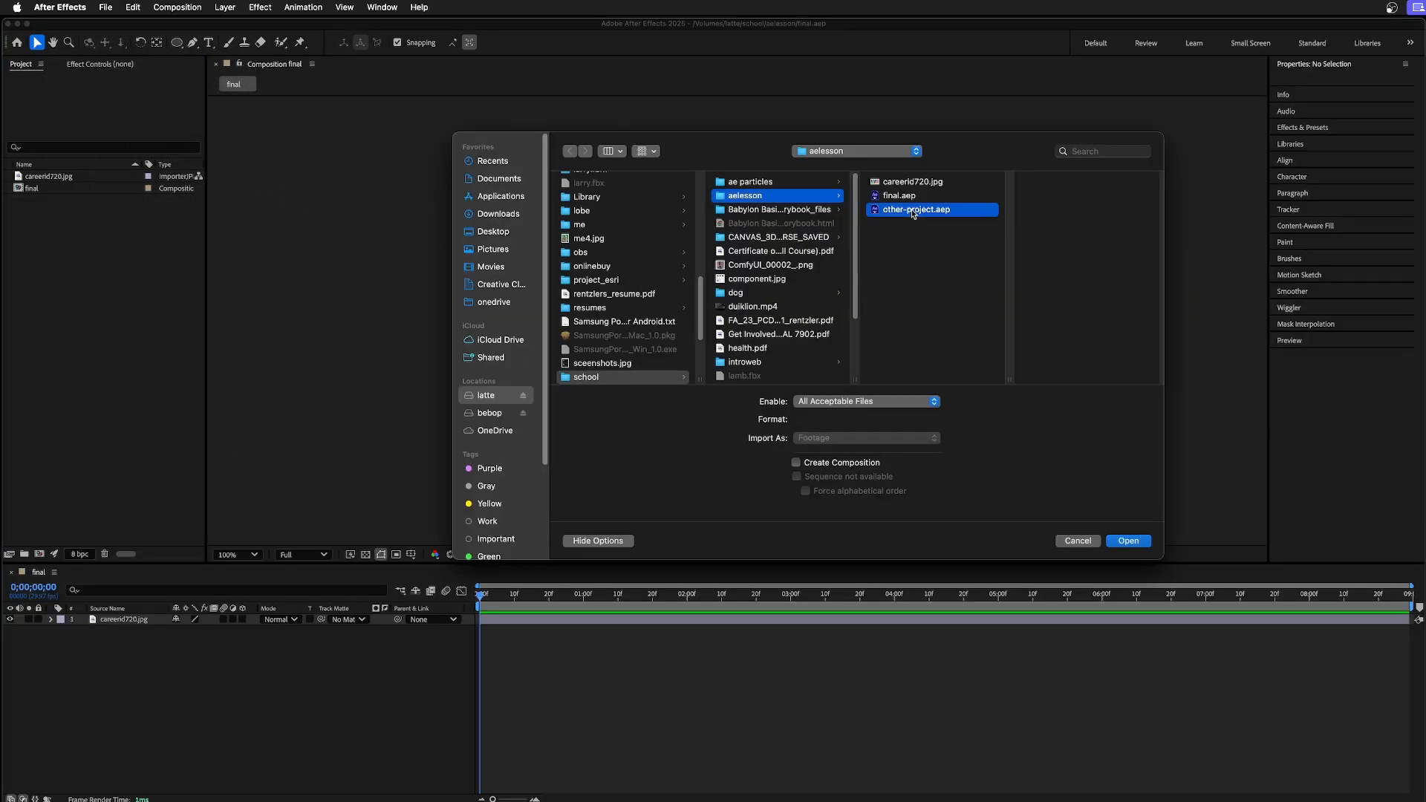
pyautogui.click(915, 209)
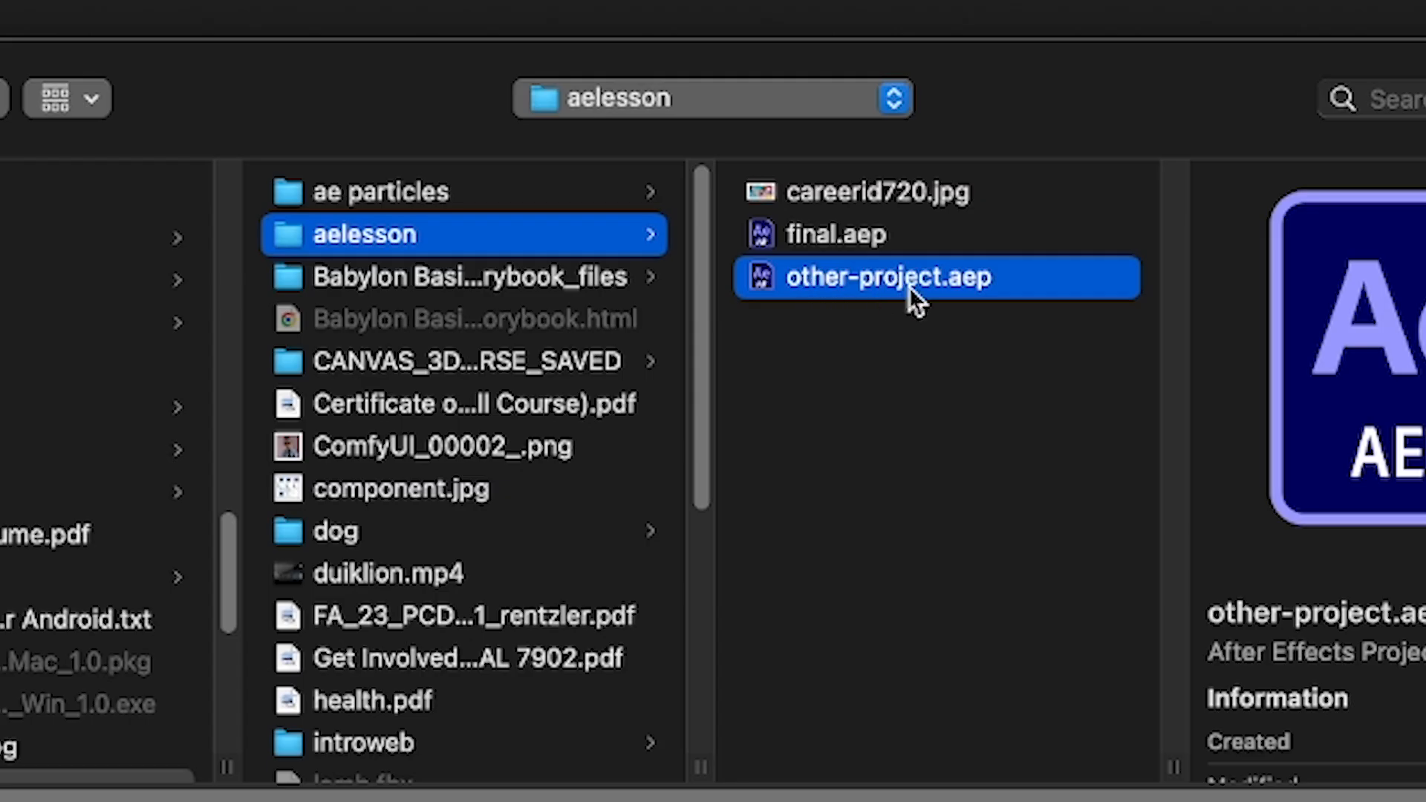
pyautogui.doubleClick(887, 276)
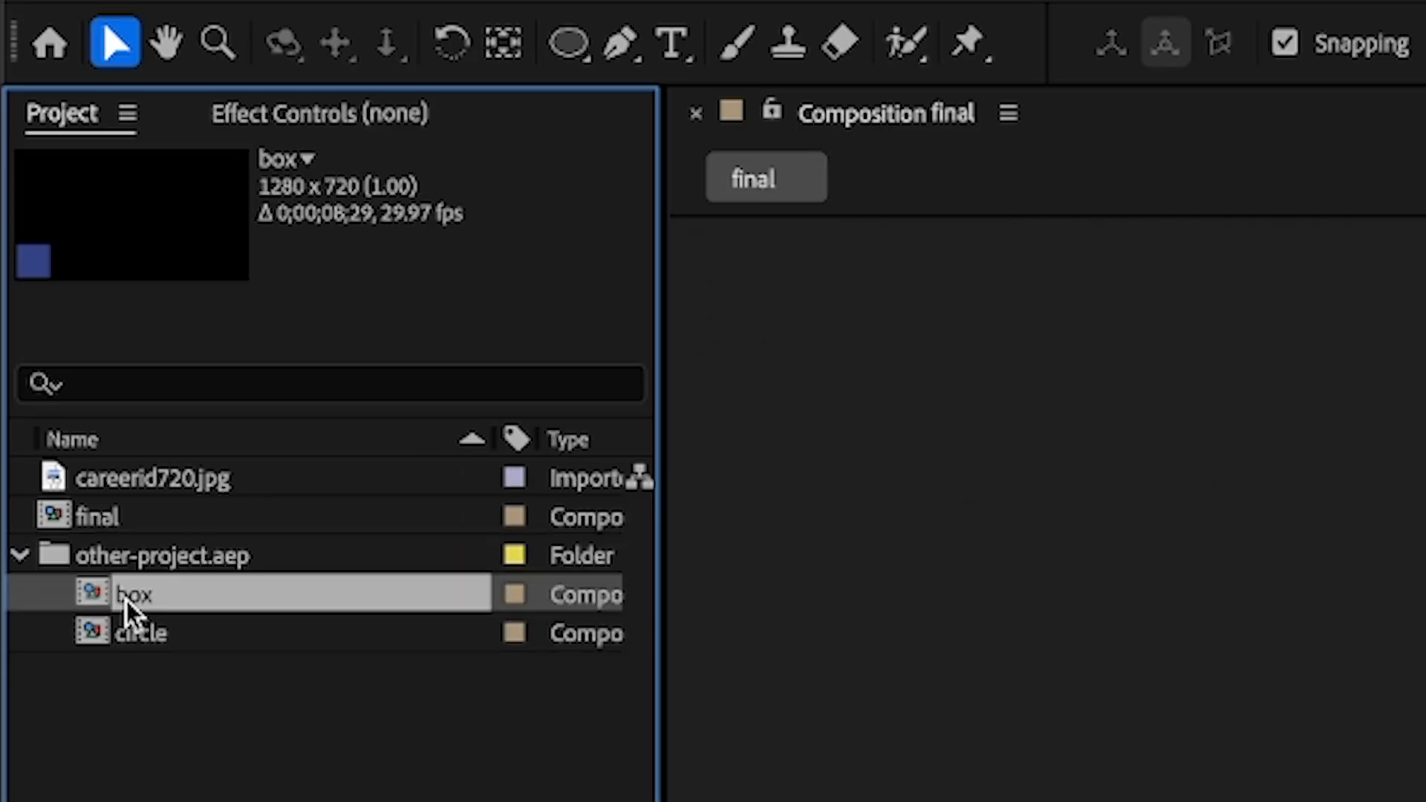
# Delete the imported other-project.aep folder with its box and circle compositions
pyautogui.click(140, 633)
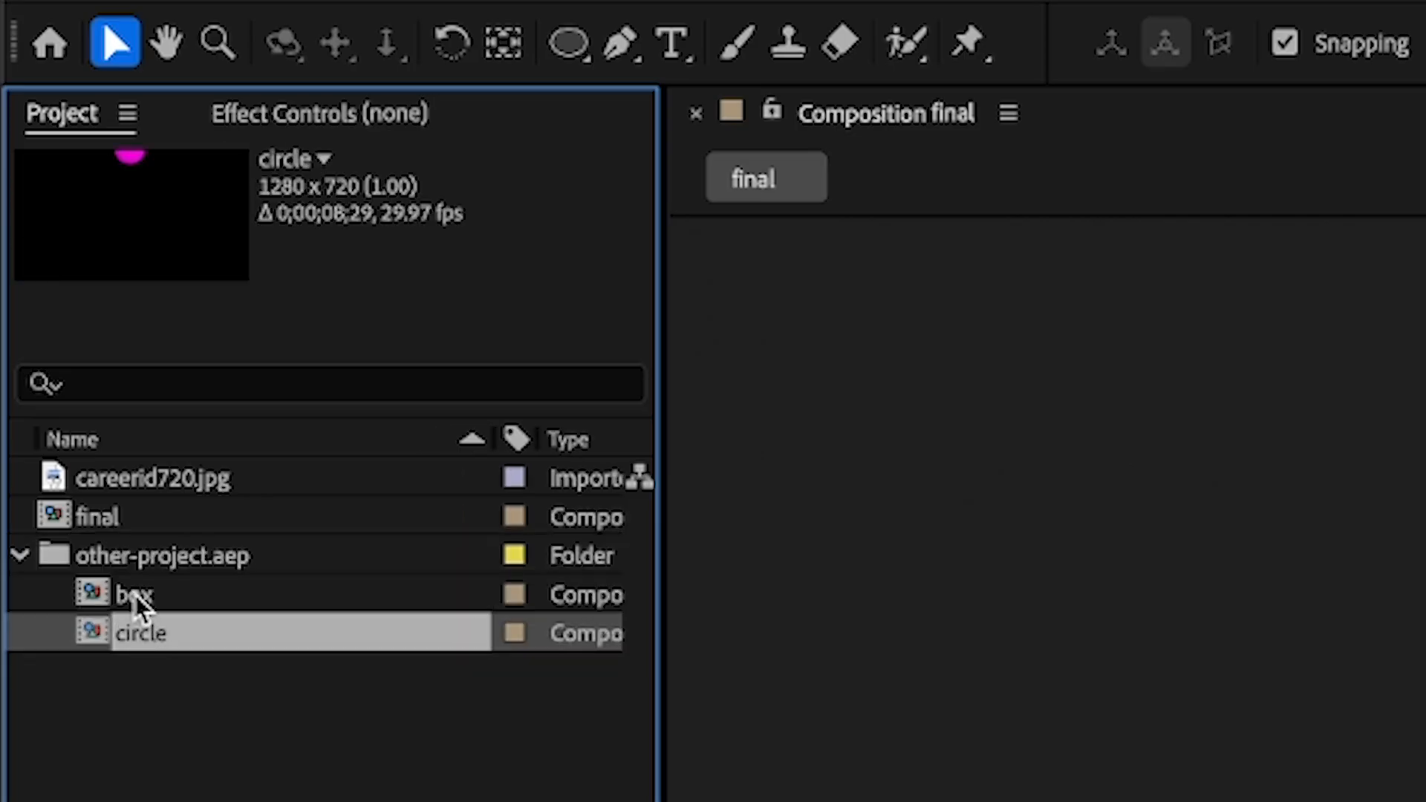
pyautogui.click(132, 594)
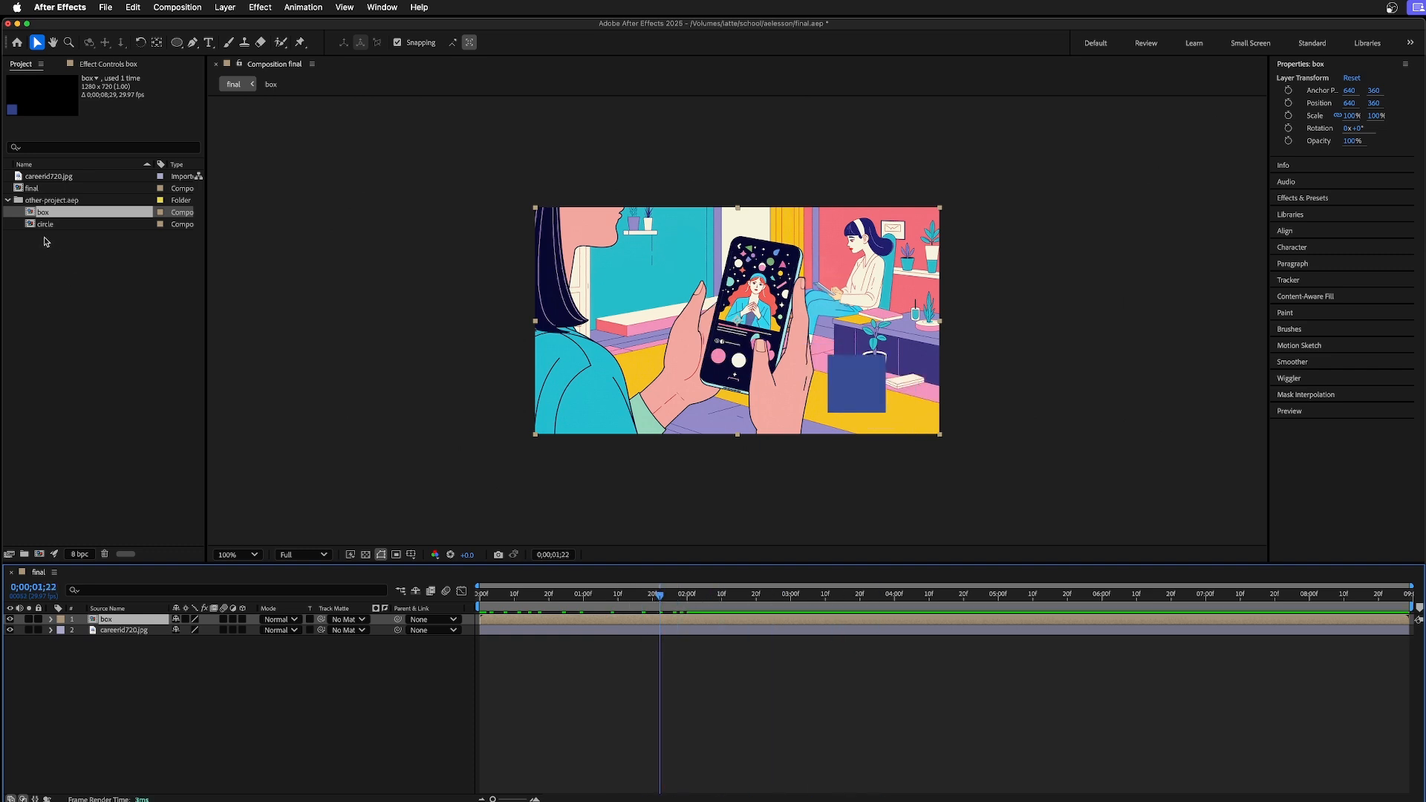
pyautogui.click(44, 225)
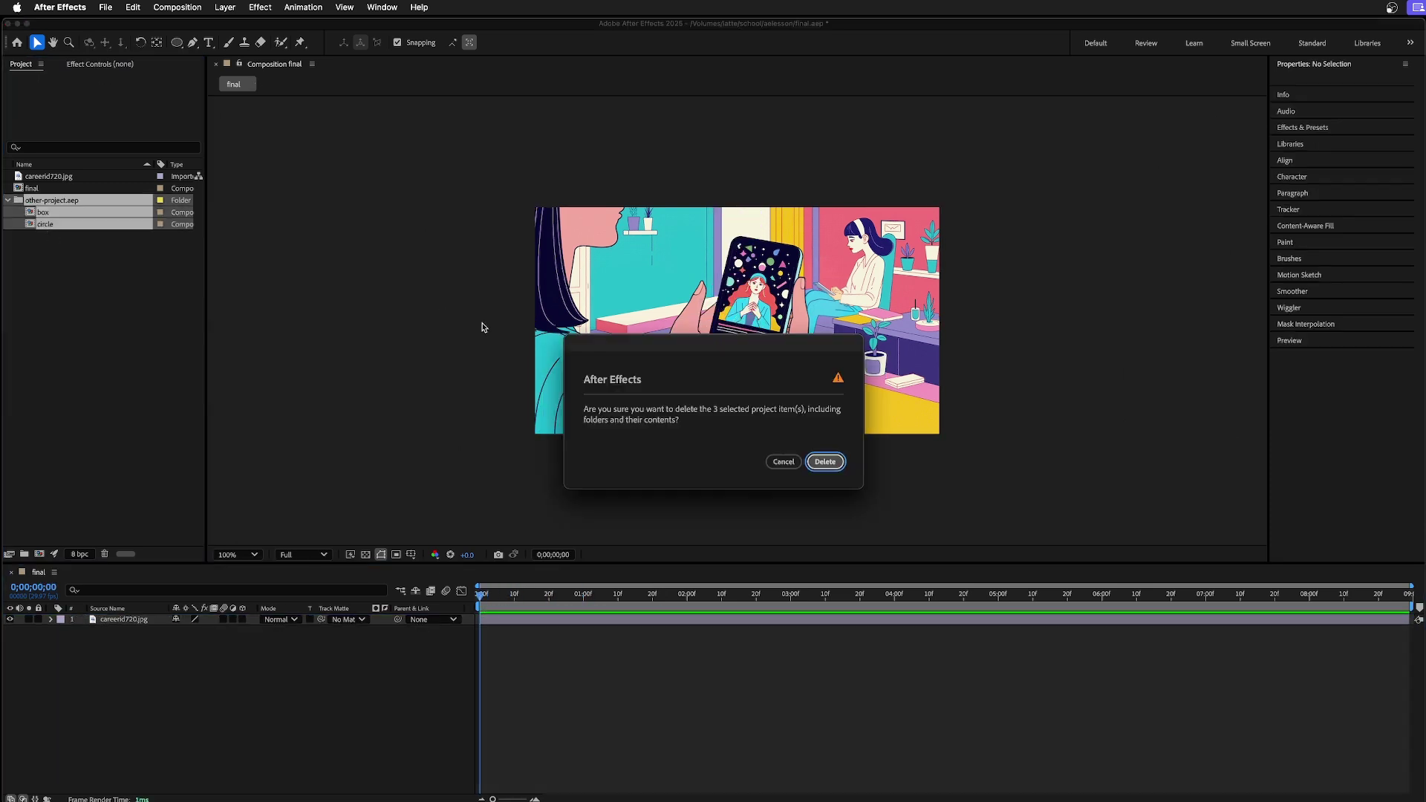
pyautogui.click(823, 461)
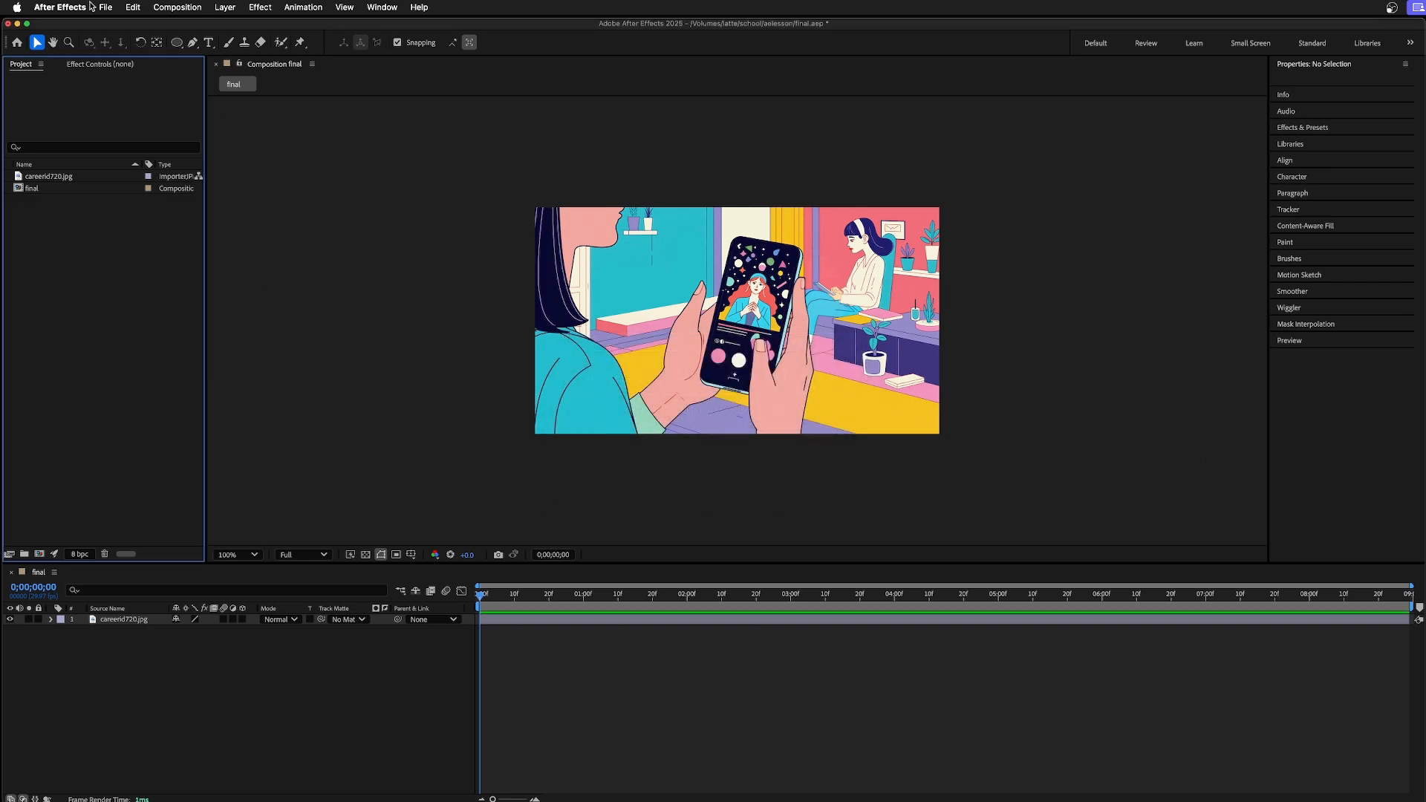
pyautogui.click(106, 7)
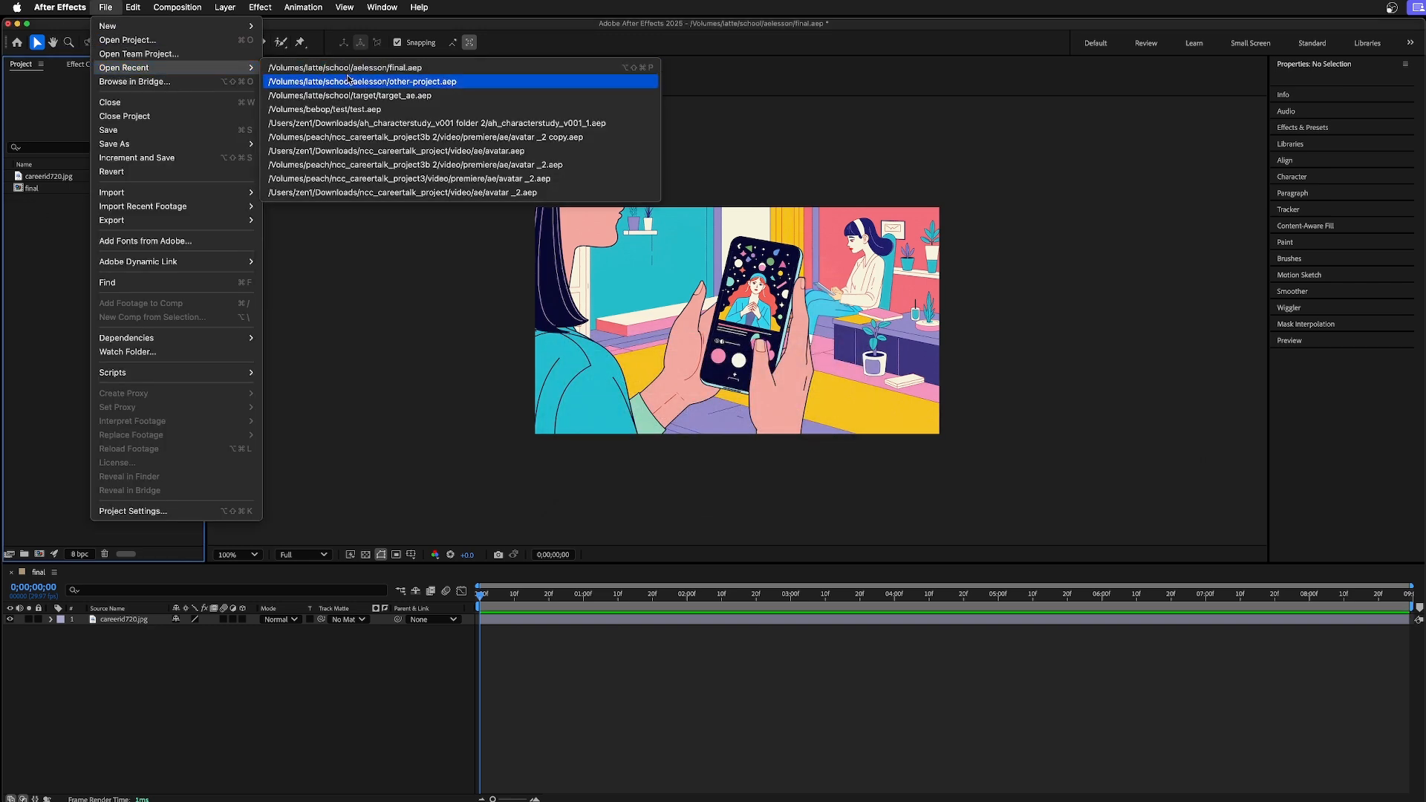
pyautogui.moveTo(354, 80)
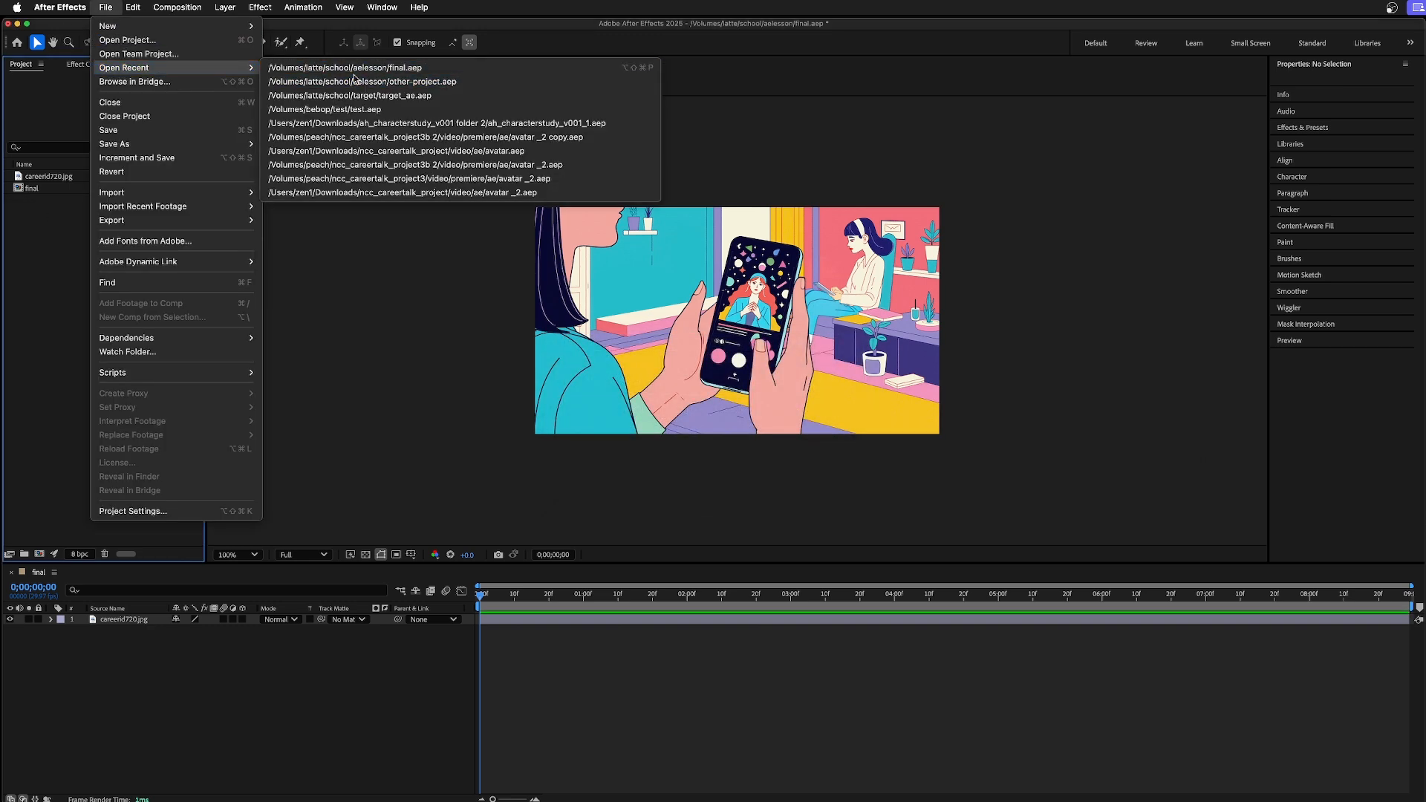
# Reopen other-project and save a copy as other-project-circle.aep
pyautogui.click(381, 80)
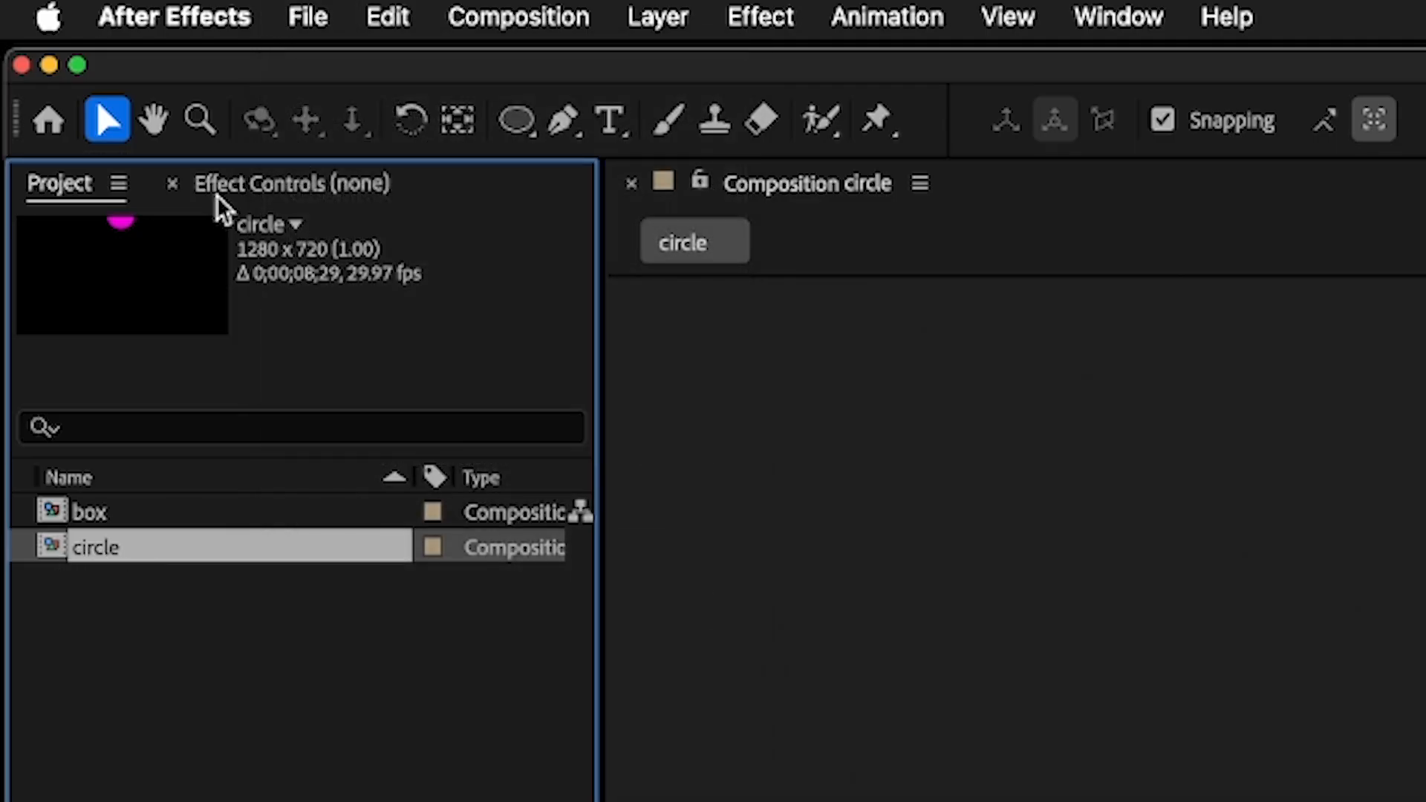
pyautogui.click(105, 17)
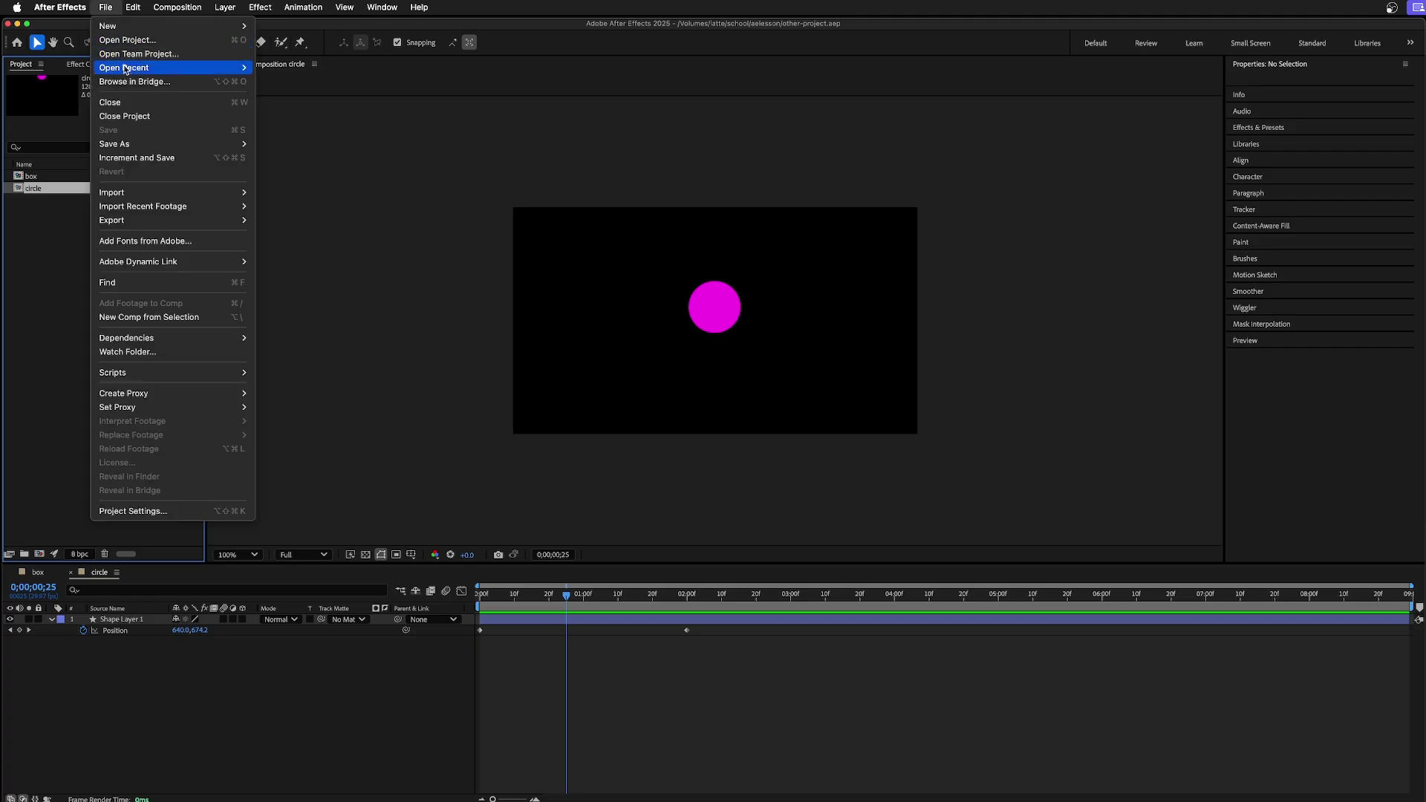
pyautogui.click(115, 144)
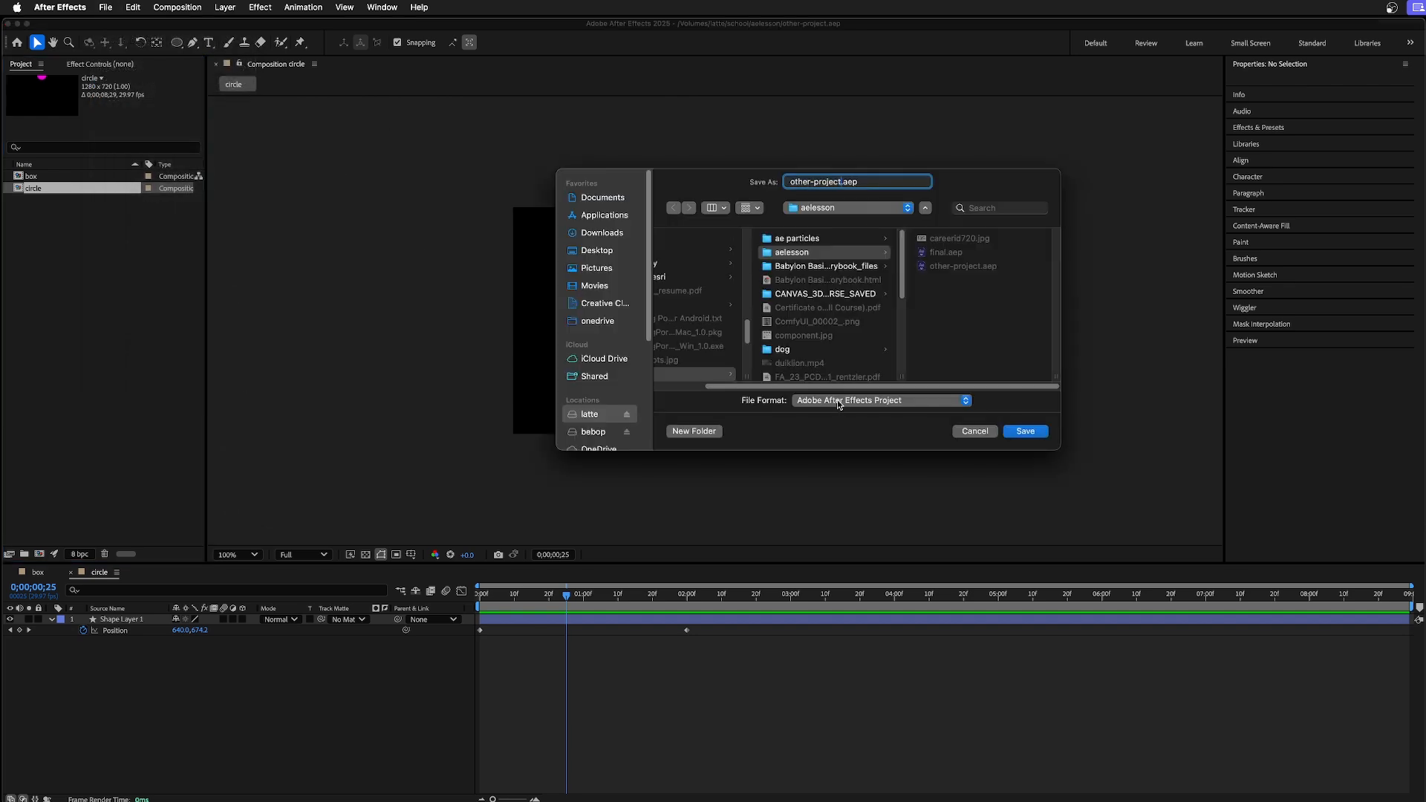
pyautogui.write('c')
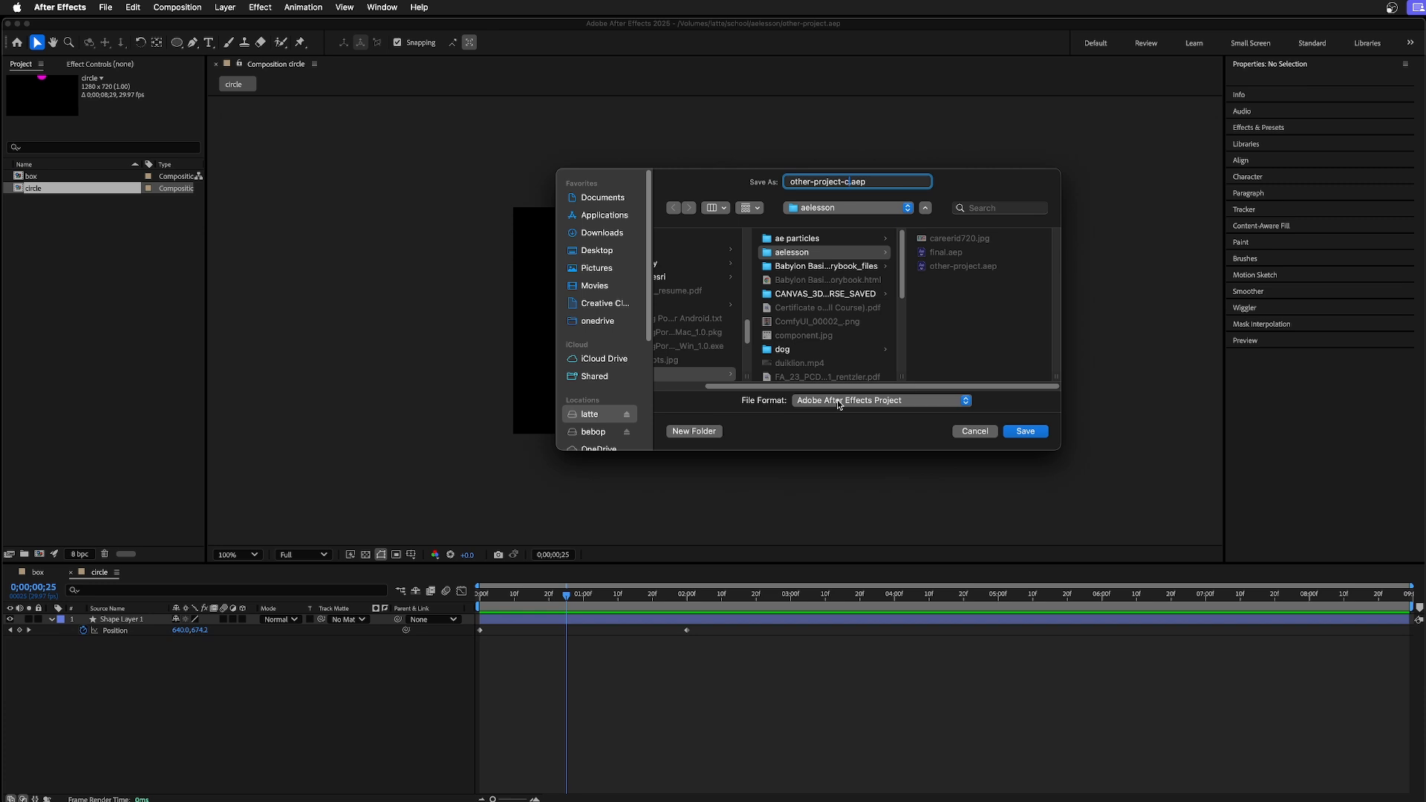
pyautogui.click(1023, 431)
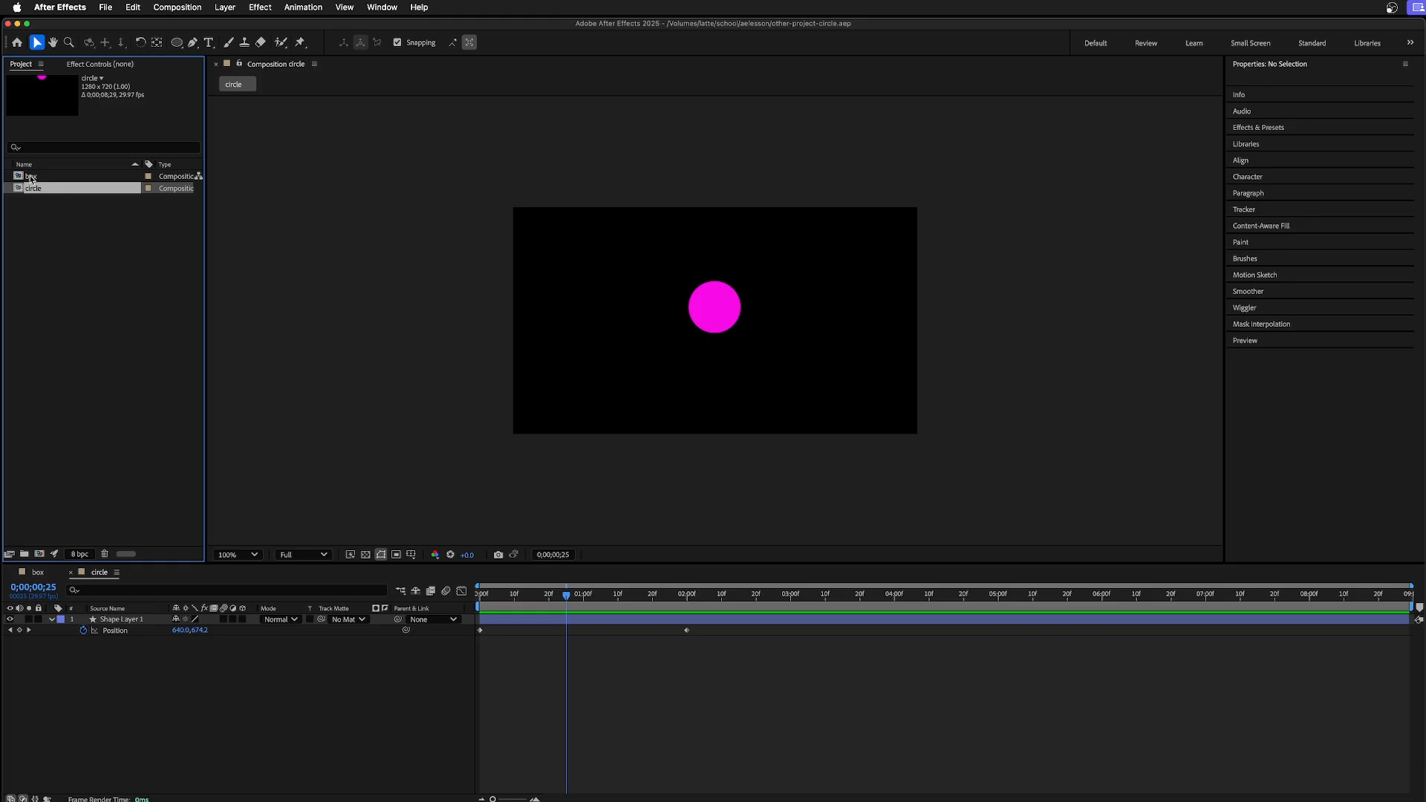
# Reduce the project to the selected circle composition, removing the box comp
pyautogui.click(31, 175)
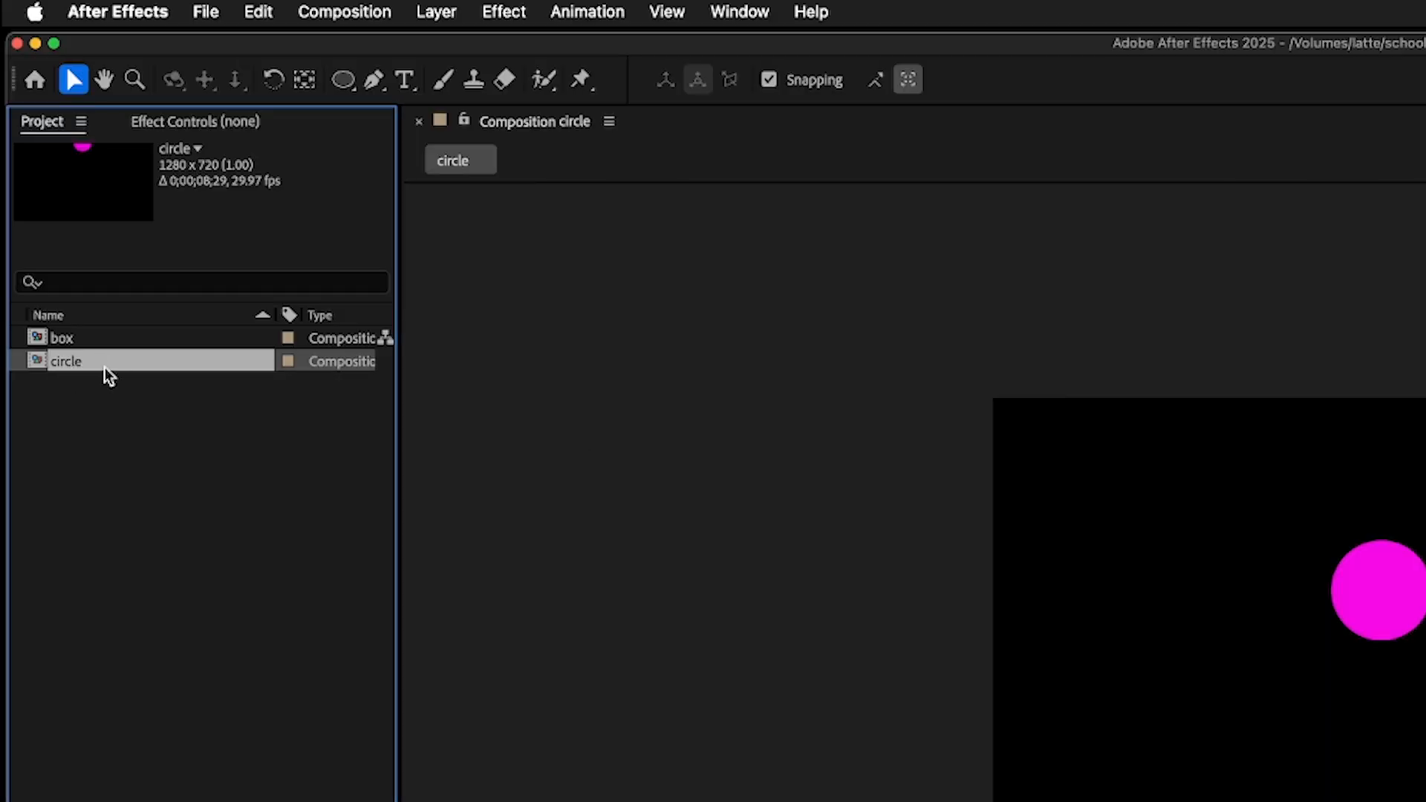
pyautogui.click(205, 12)
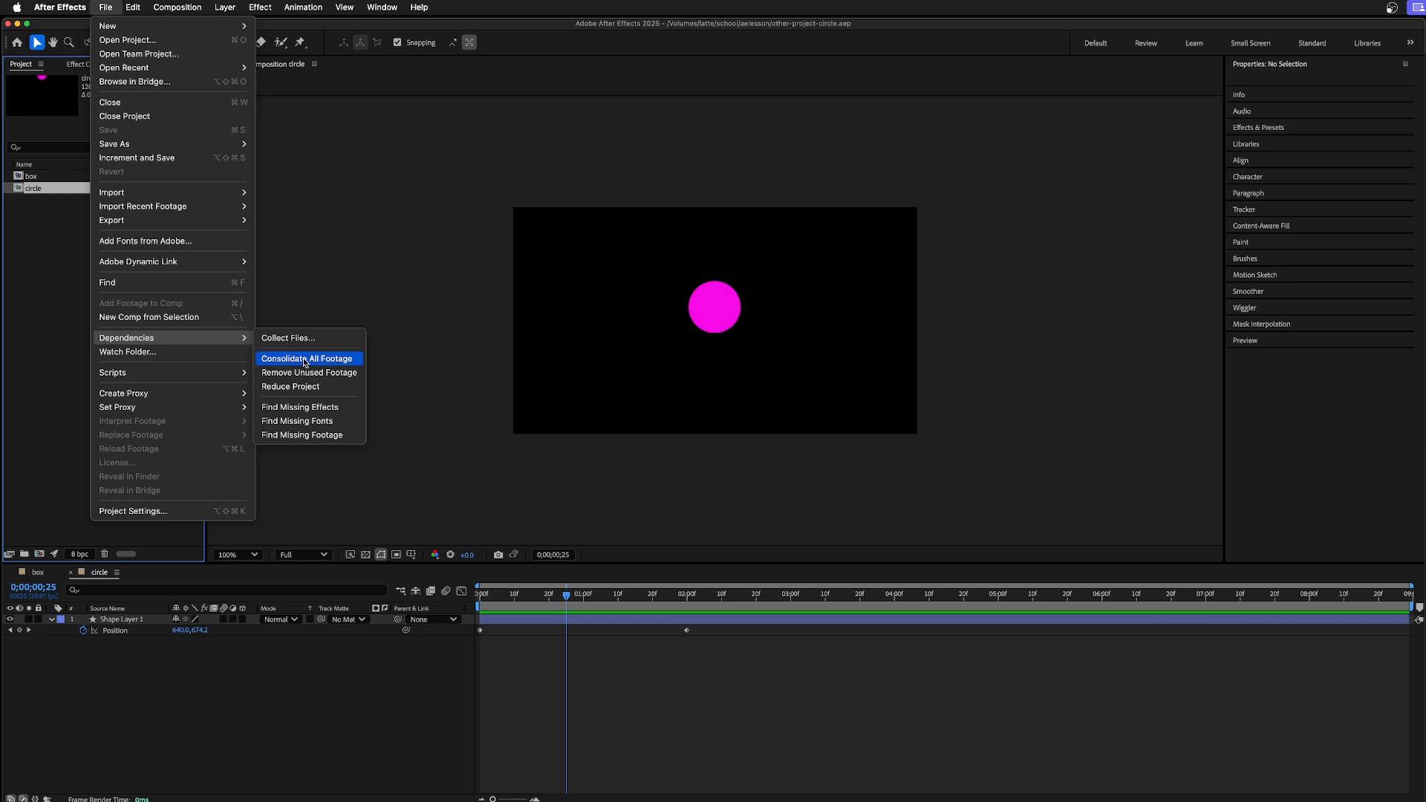
pyautogui.moveTo(307, 389)
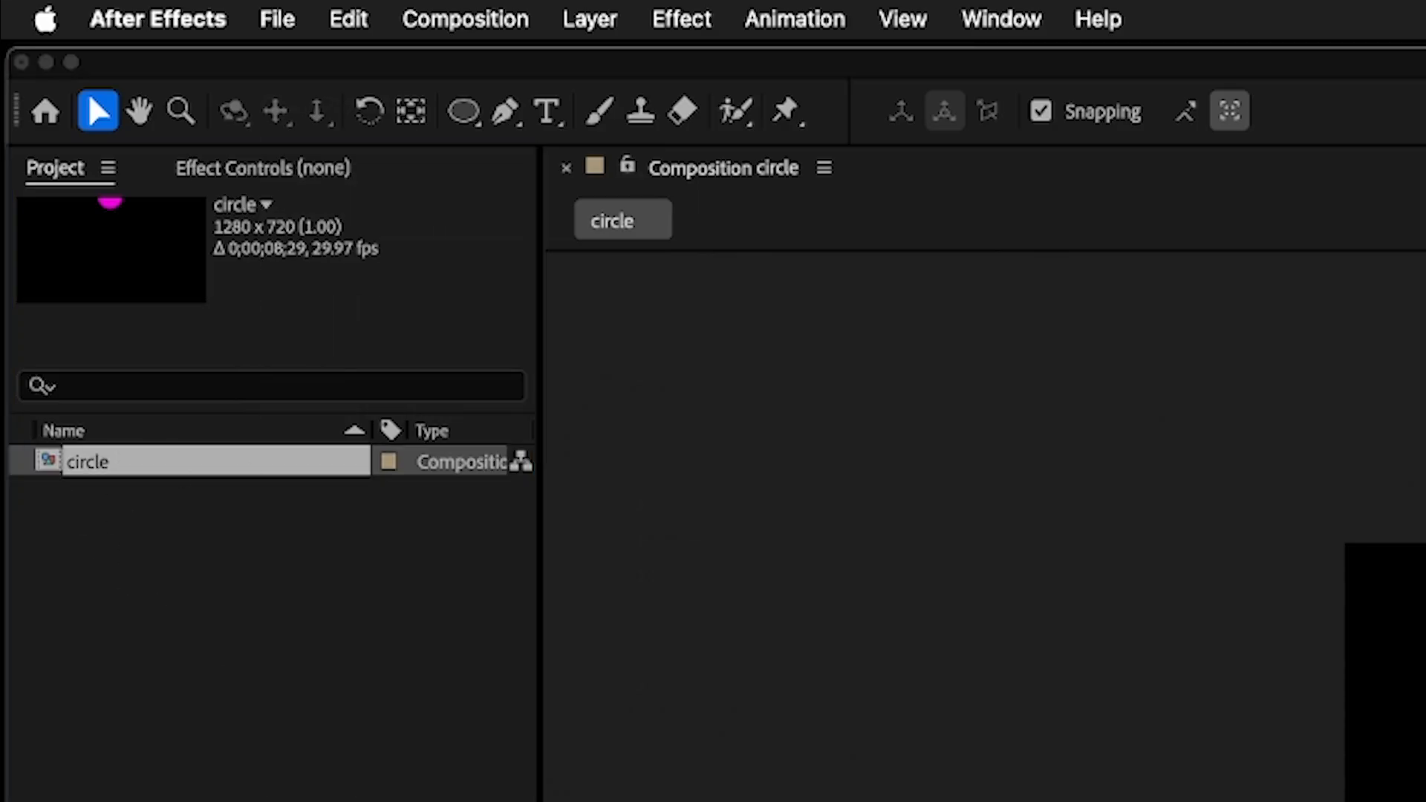
pyautogui.click(107, 8)
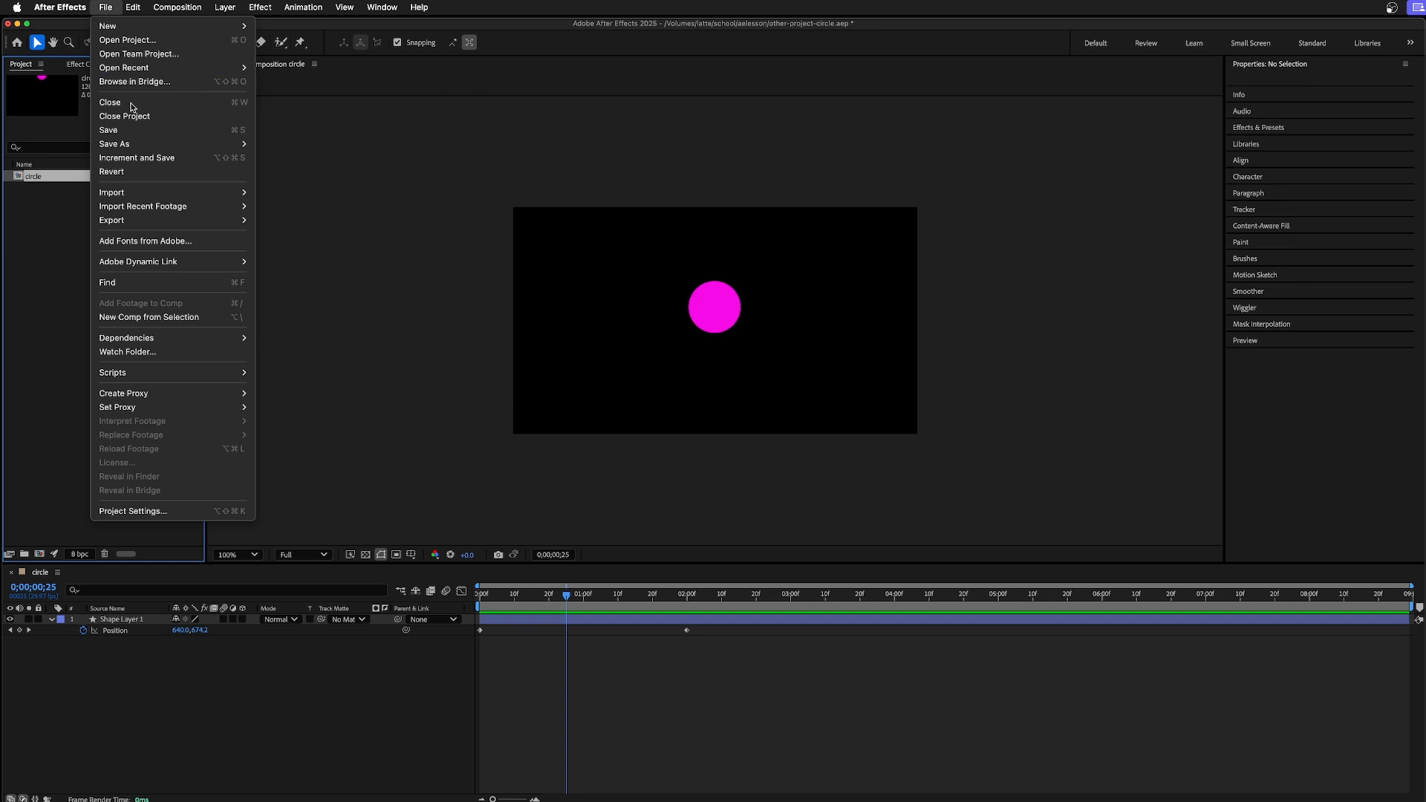
pyautogui.moveTo(162, 317)
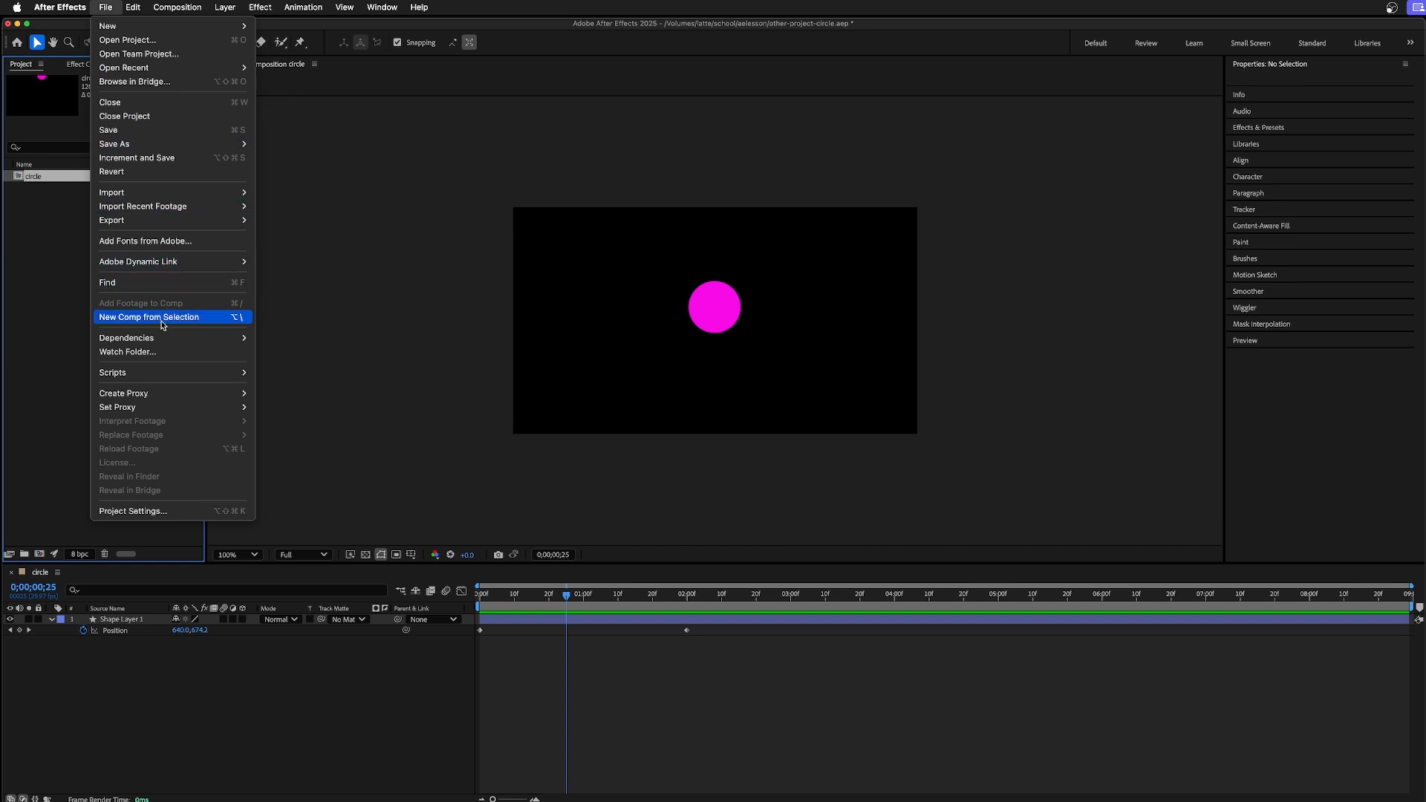
pyautogui.moveTo(126, 337)
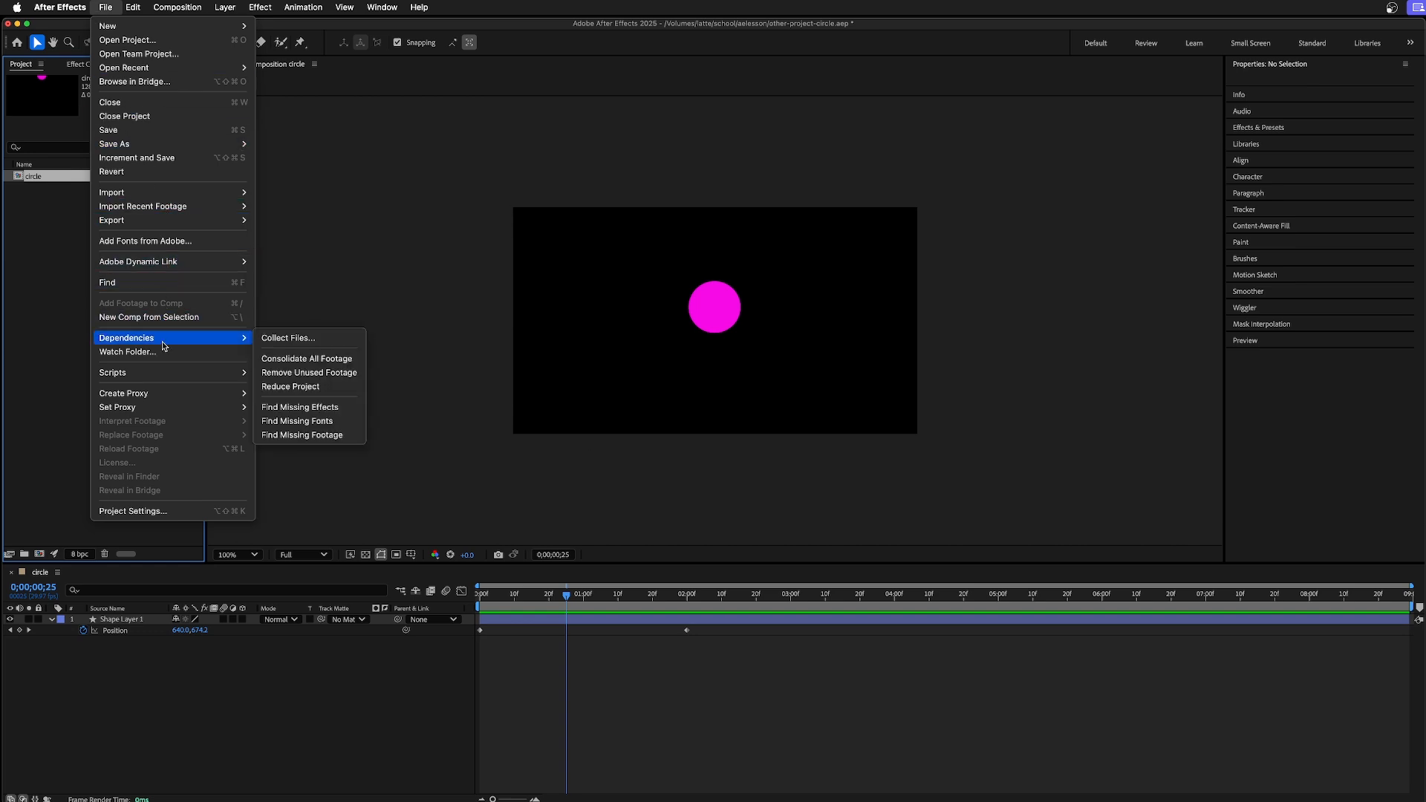
# Collect files for all comps into the 'other-project-circle folder final' folder, saving first
pyautogui.click(287, 337)
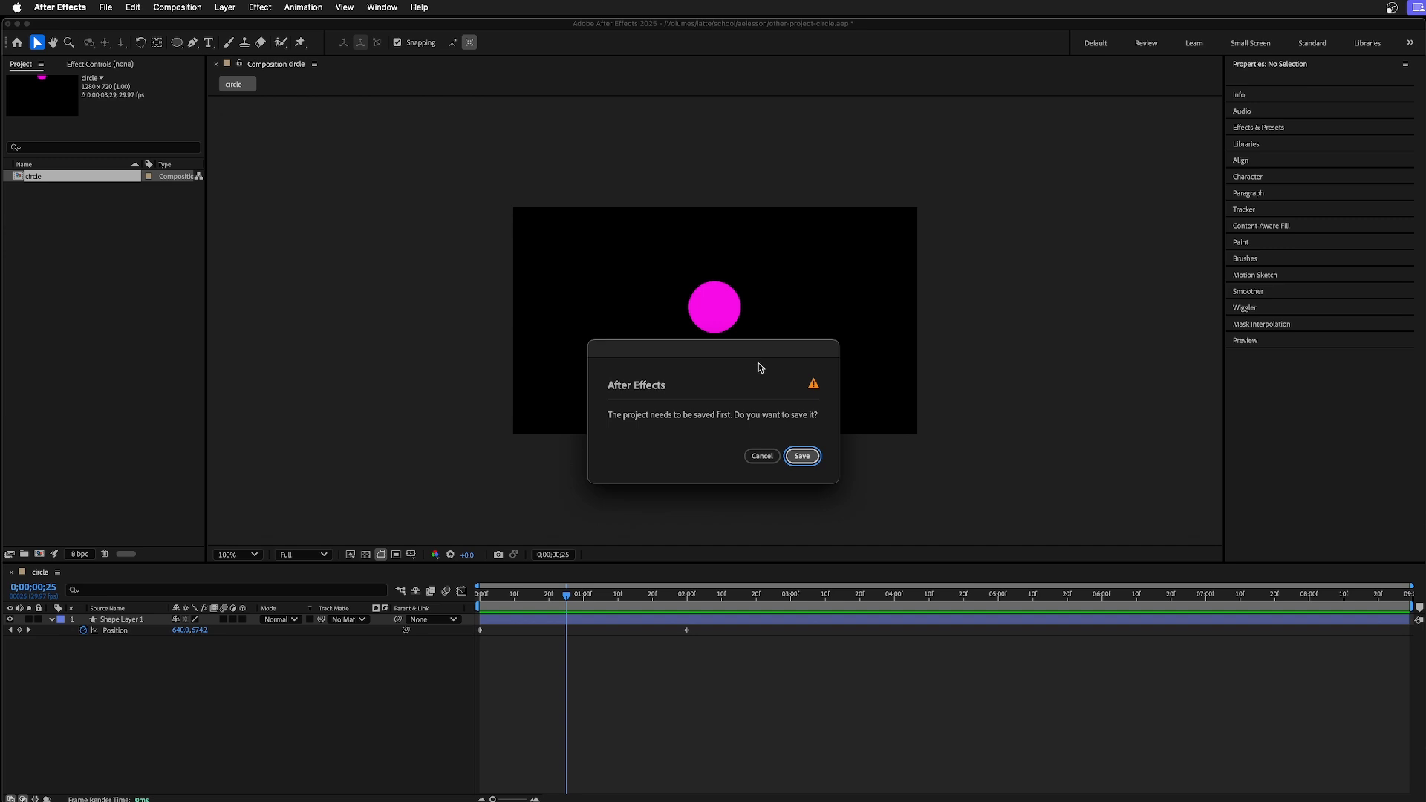
pyautogui.click(801, 456)
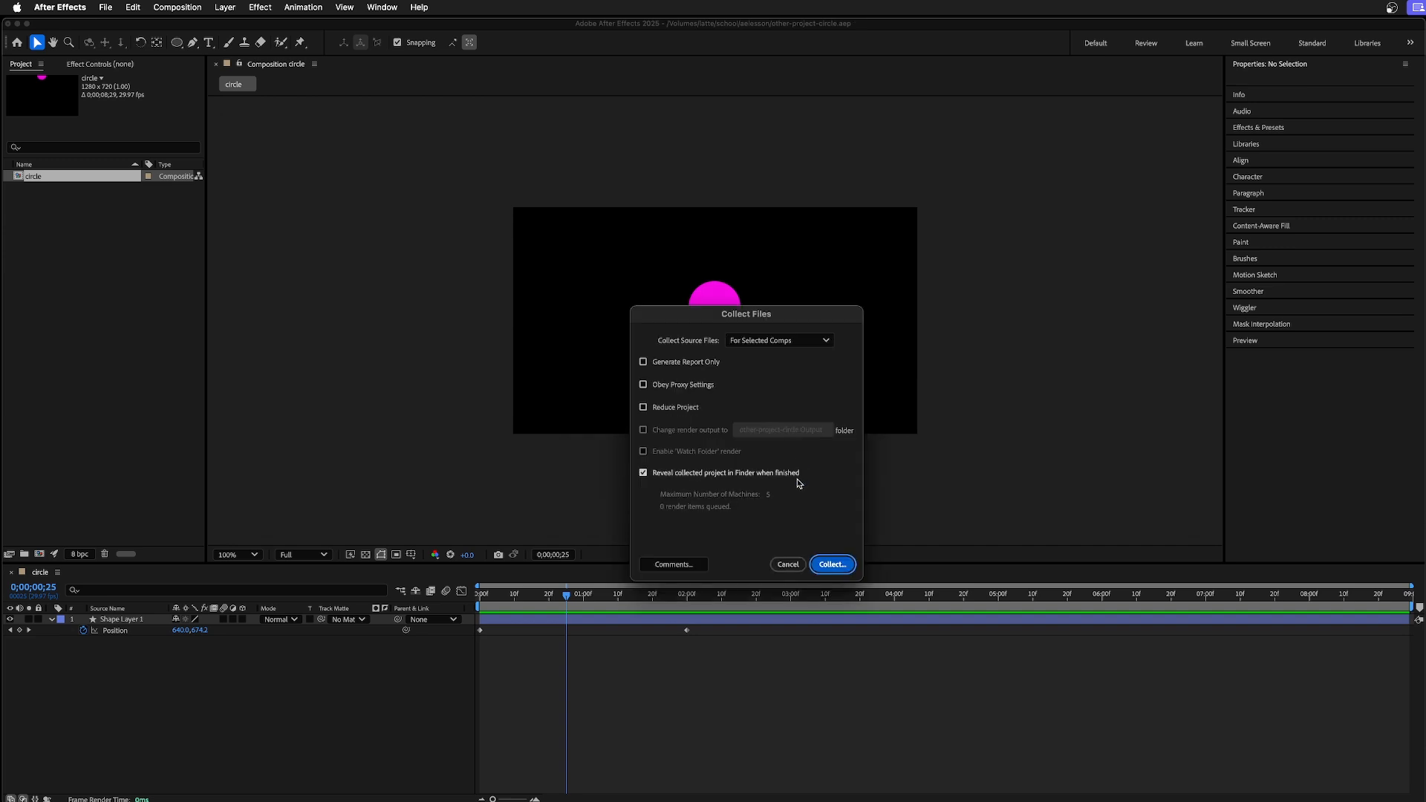
pyautogui.click(777, 338)
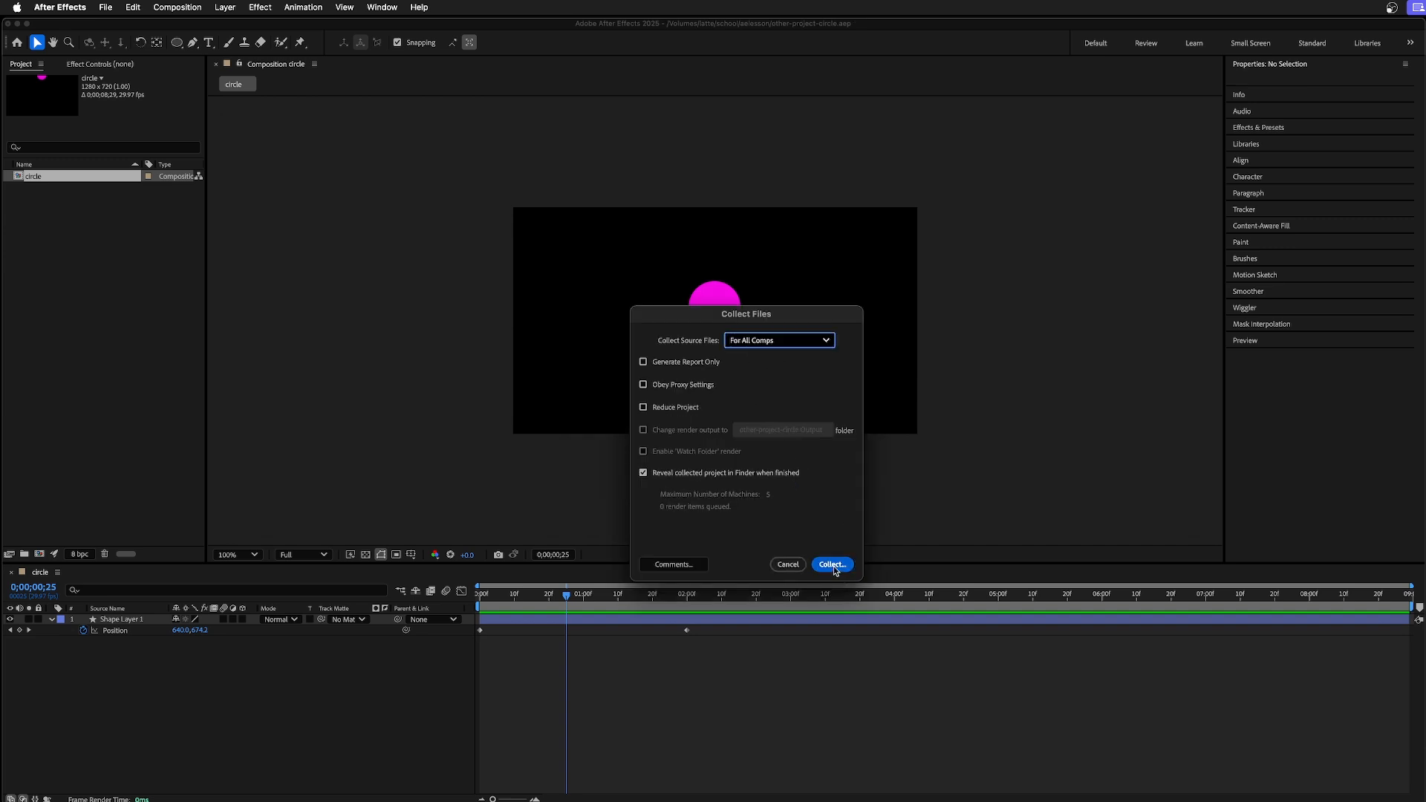
pyautogui.click(831, 564)
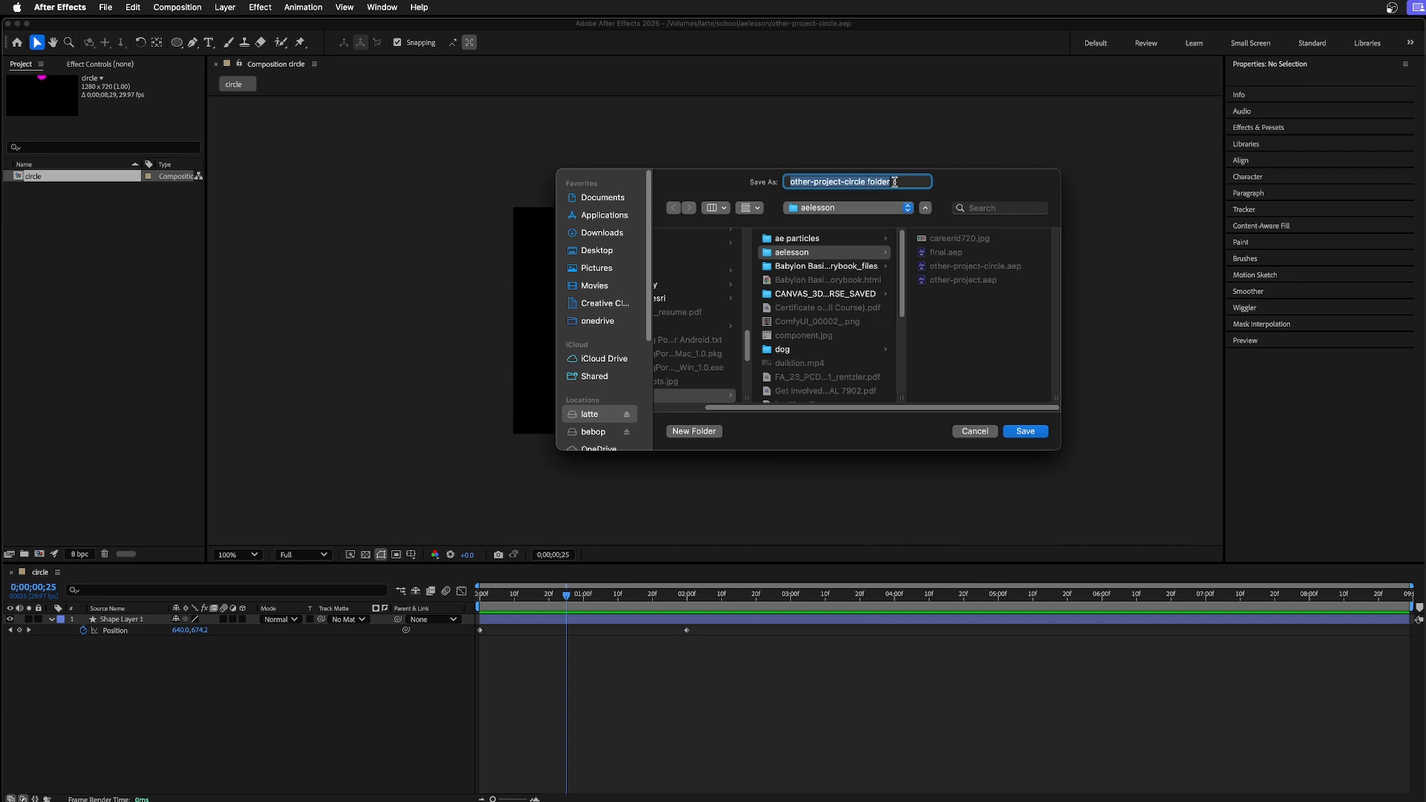
pyautogui.write('final')
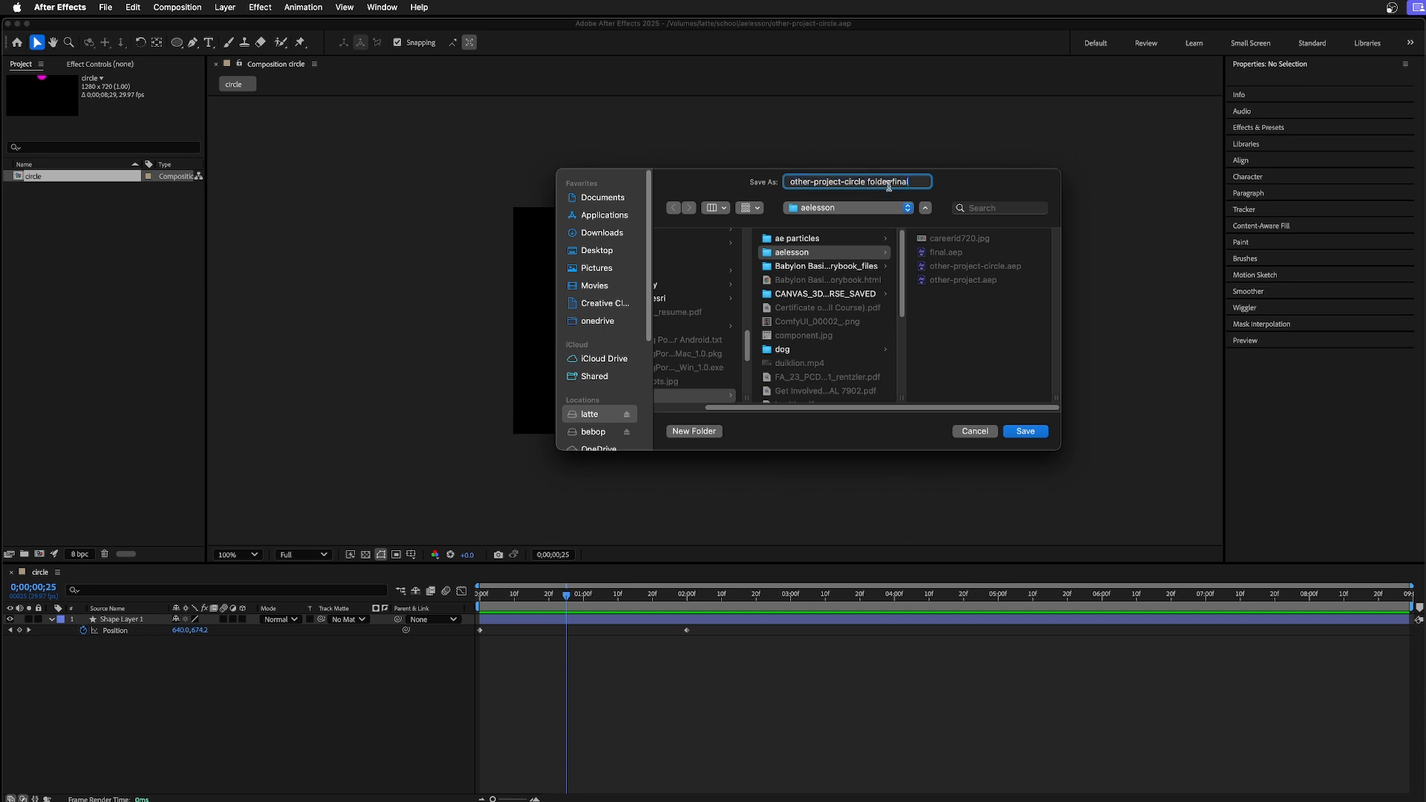
pyautogui.click(1024, 431)
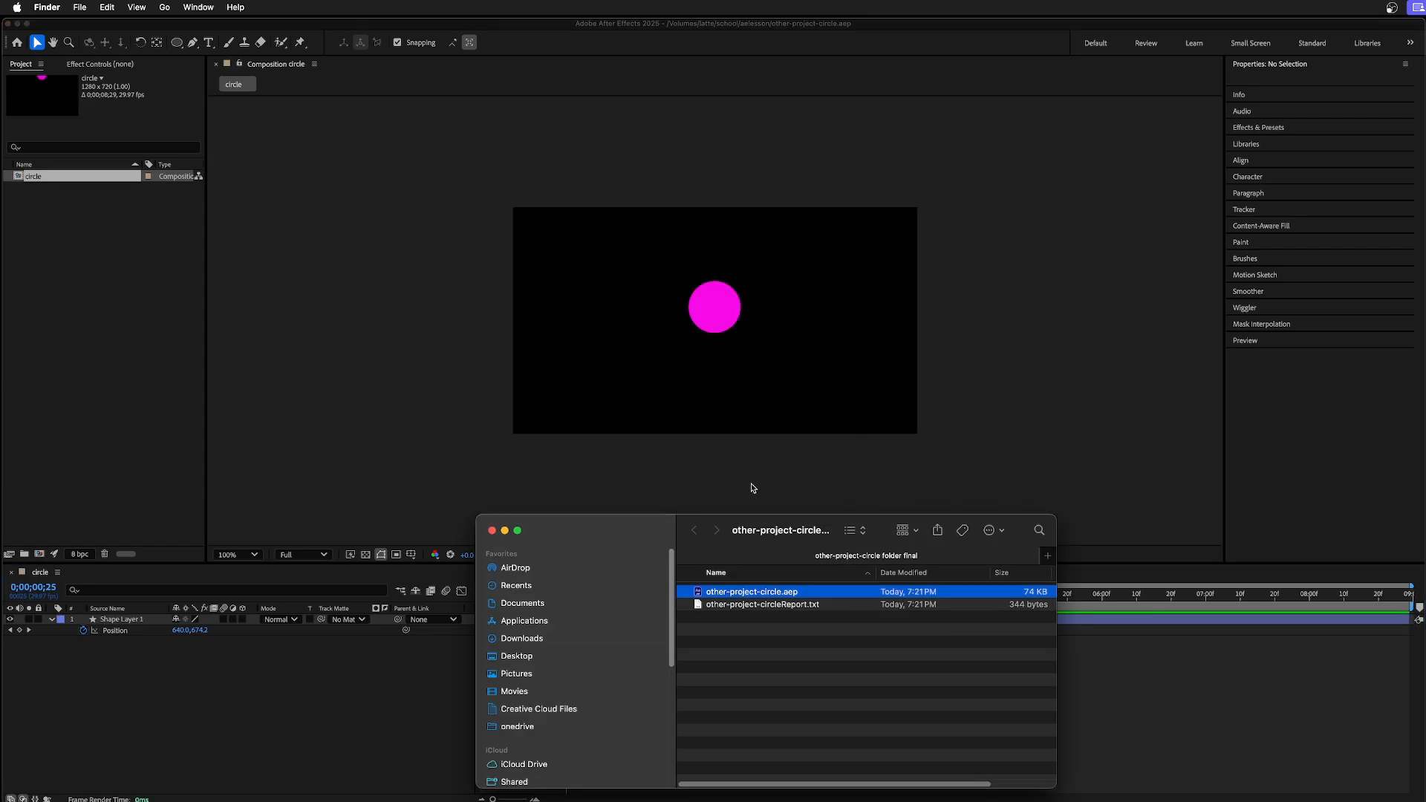
# Open the collected other-project-circle.aep and look at the recent projects list
pyautogui.doubleClick(751, 591)
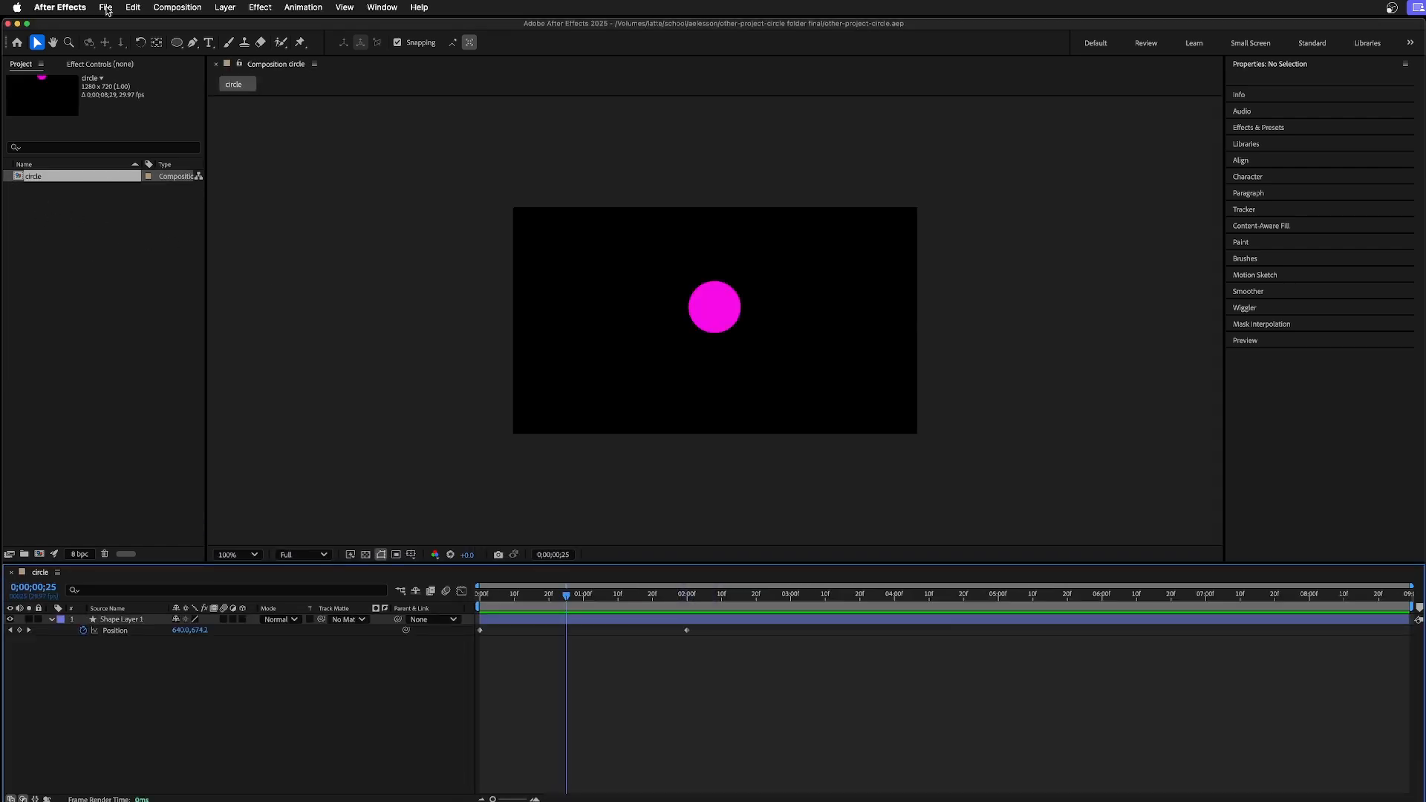
pyautogui.click(105, 7)
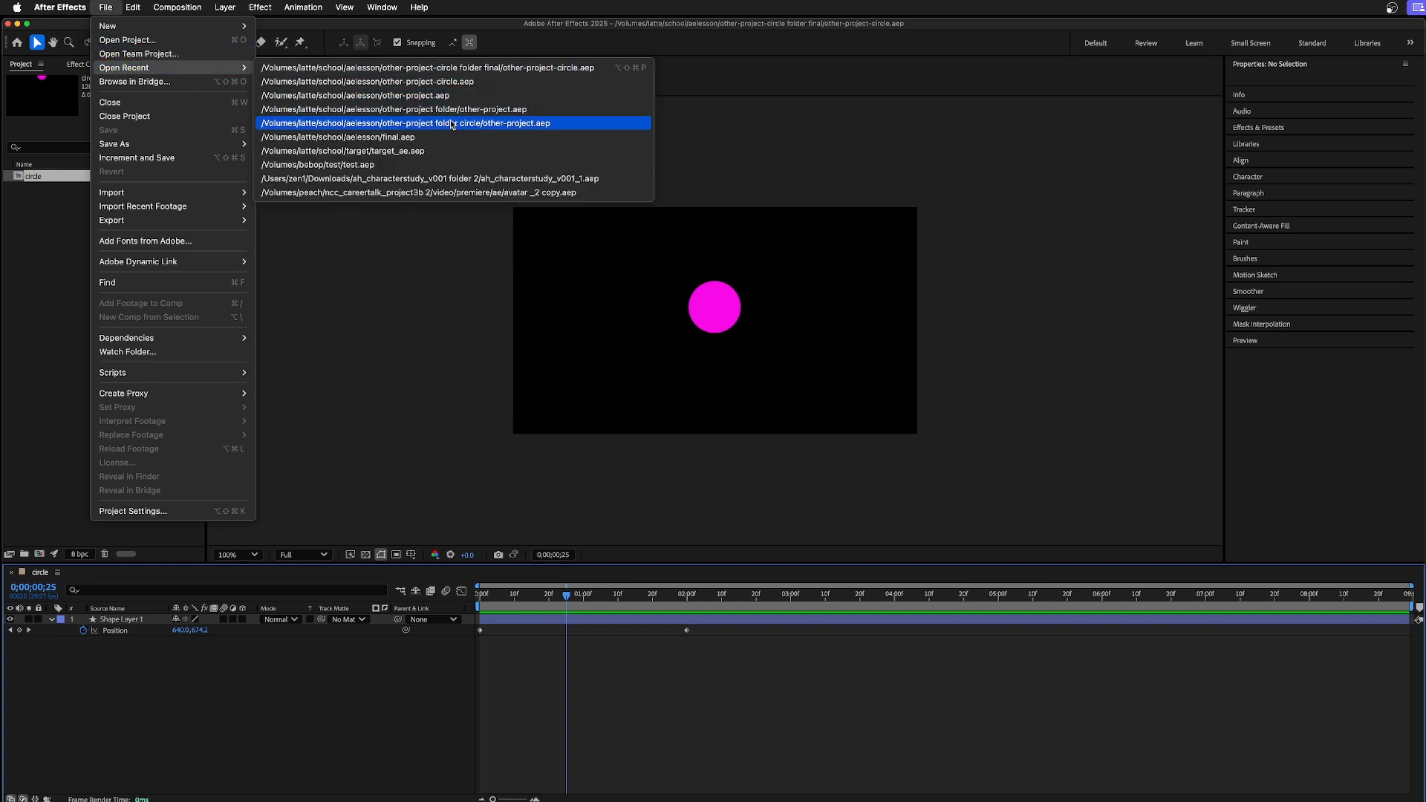
# Import other-project-circle.aep into final.aep and preview the circle over the illustration
pyautogui.click(337, 137)
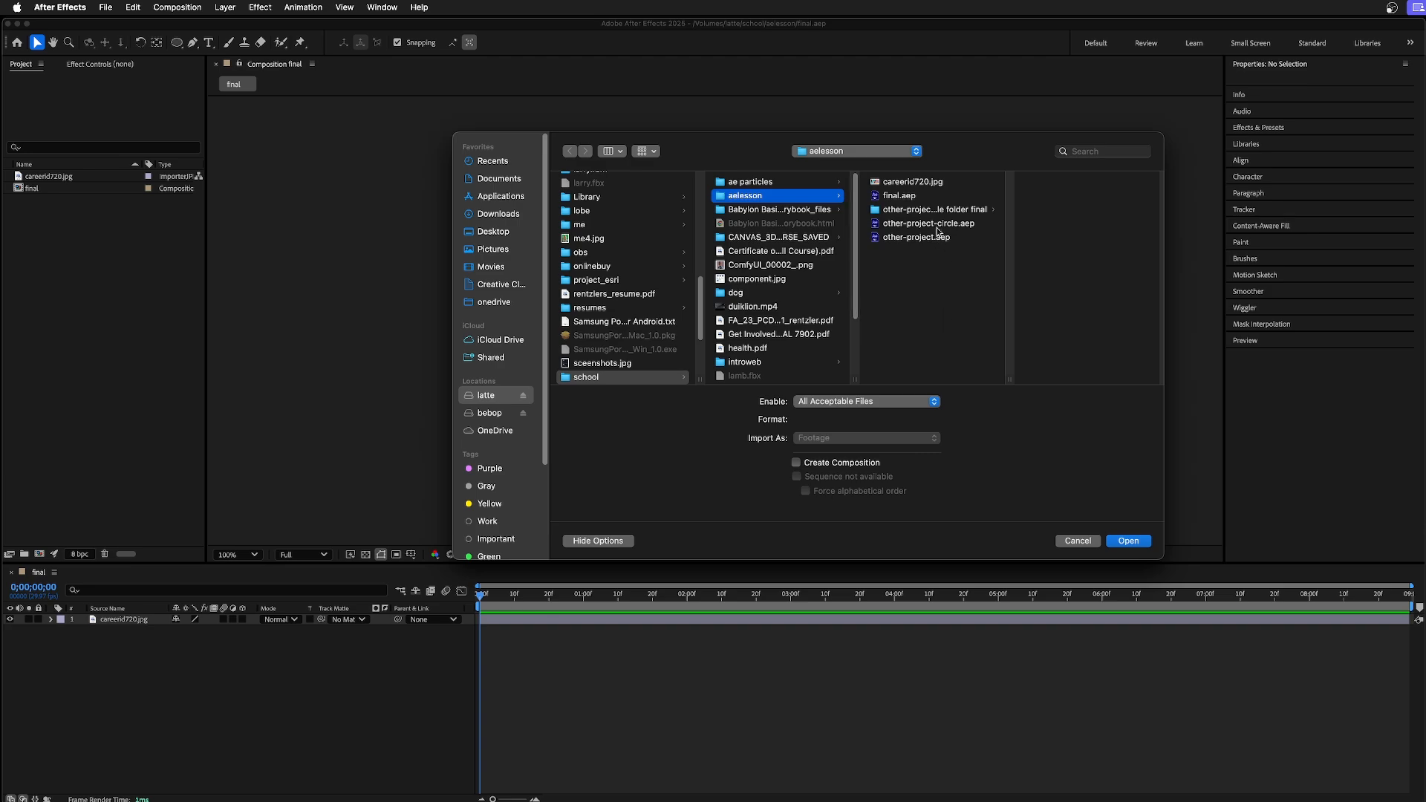
pyautogui.click(1077, 540)
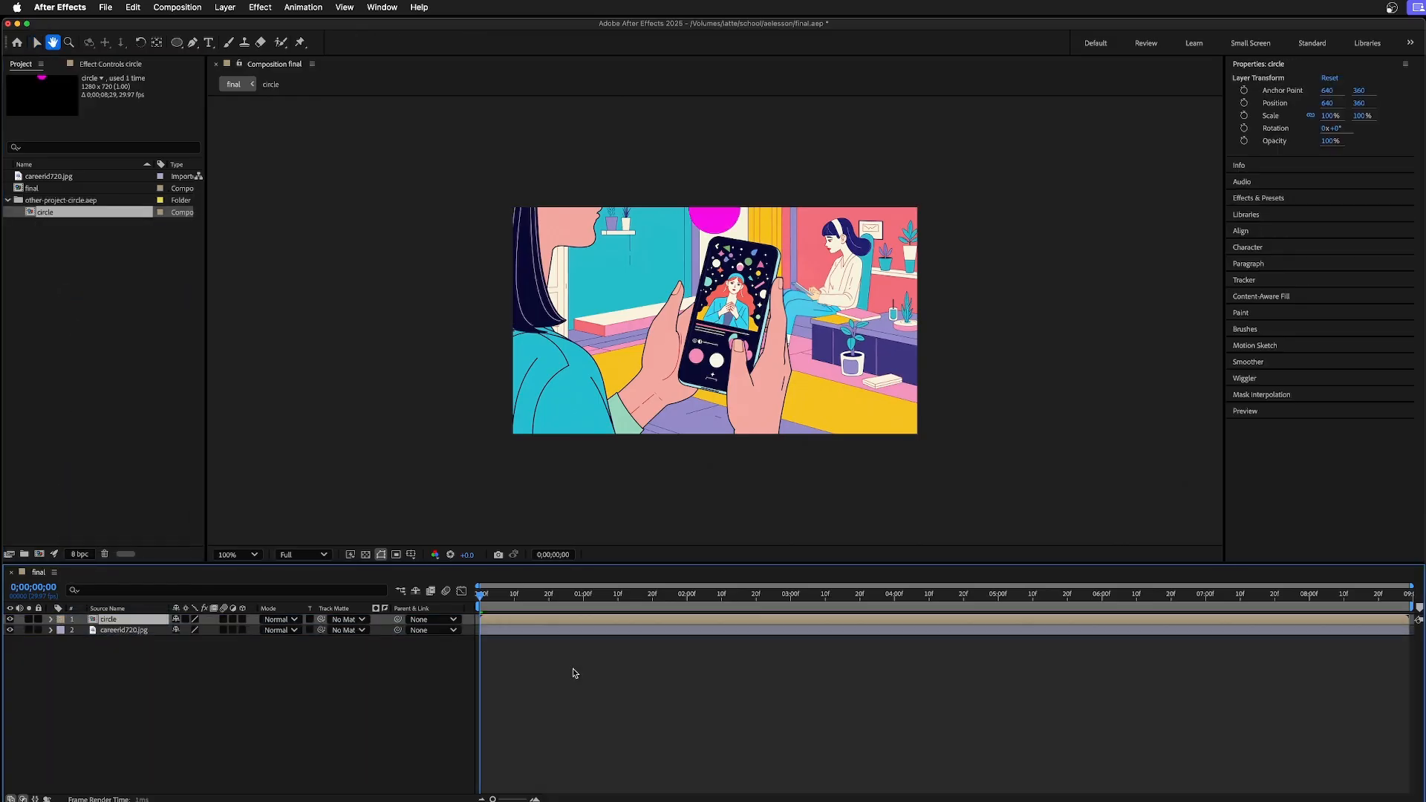
pyautogui.click(674, 594)
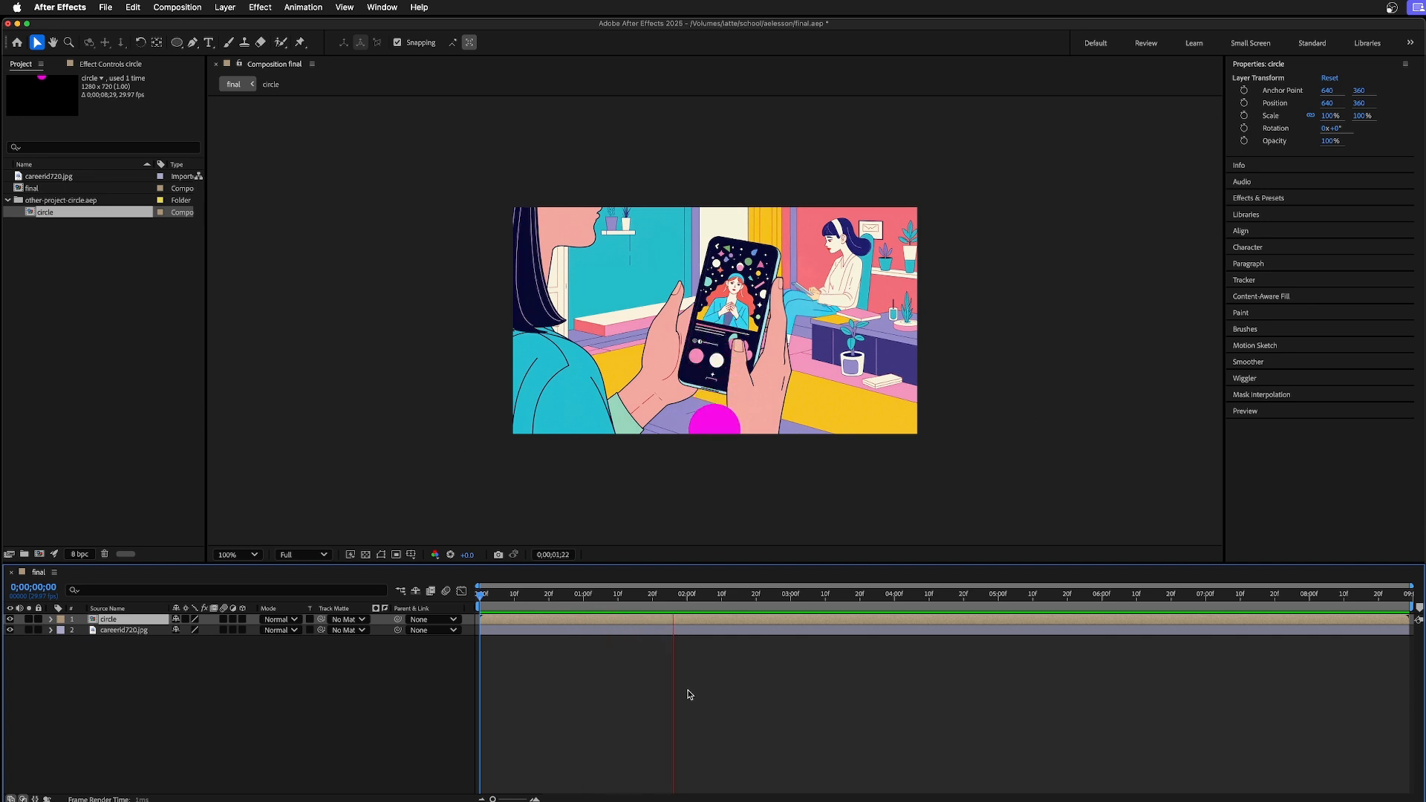
pyautogui.click(699, 593)
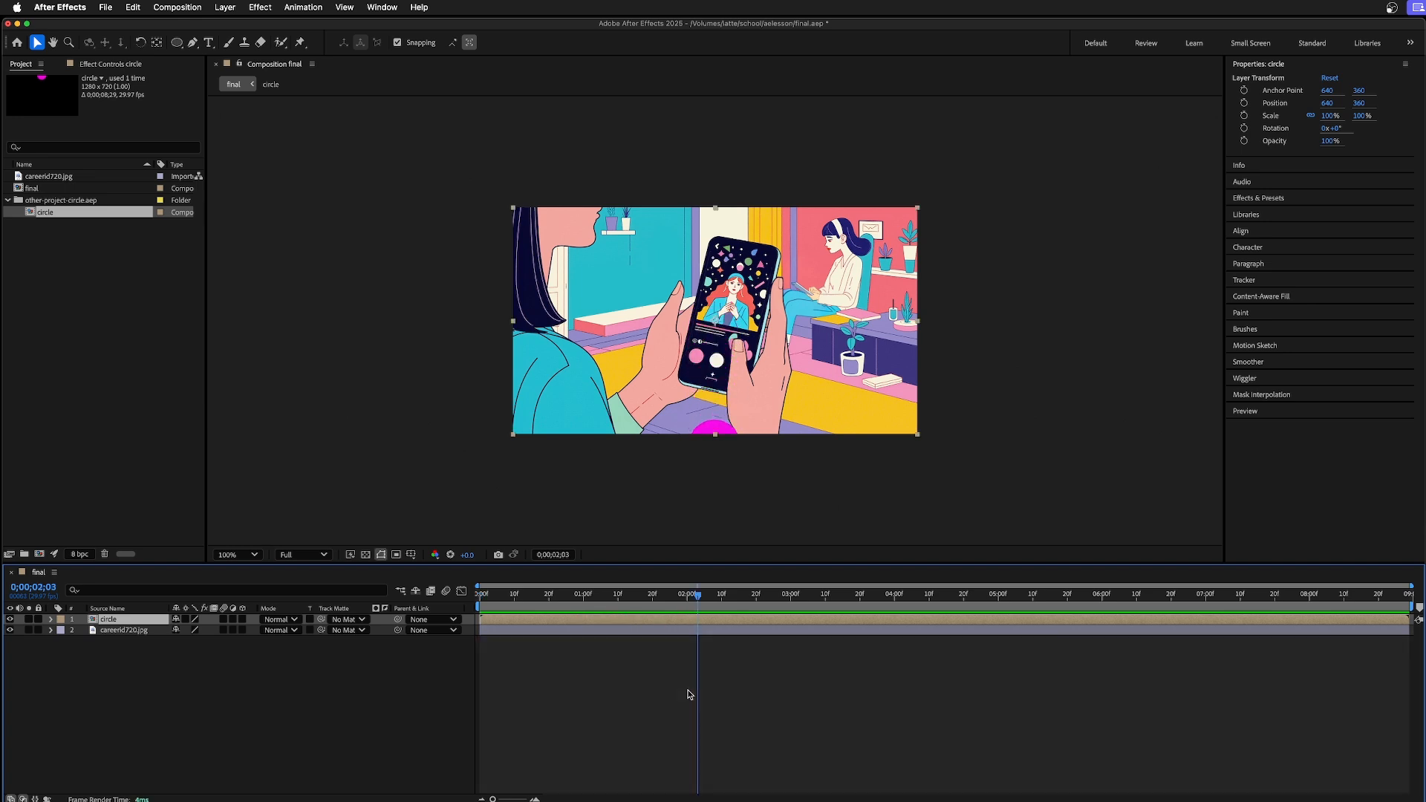